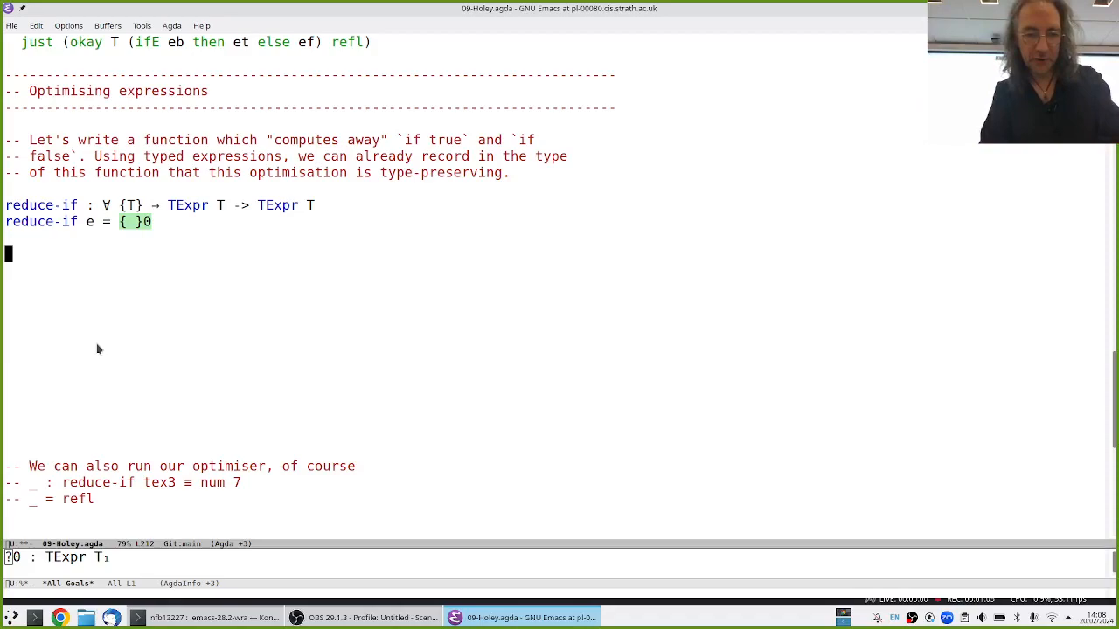
- Case-split reduce-if on e into num, bit, addition and if-then-else clauses with holes
{"action": "scroll", "scroll_direction": "down", "scroll_amount": 3}
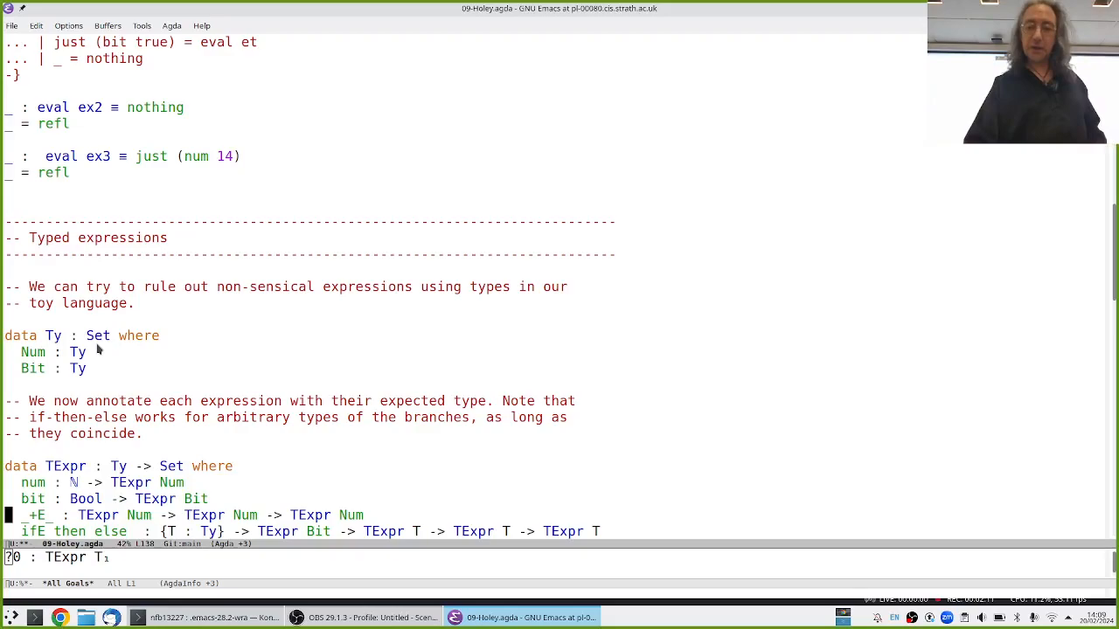
{"action": "scroll", "scroll_direction": "down", "scroll_amount": 3}
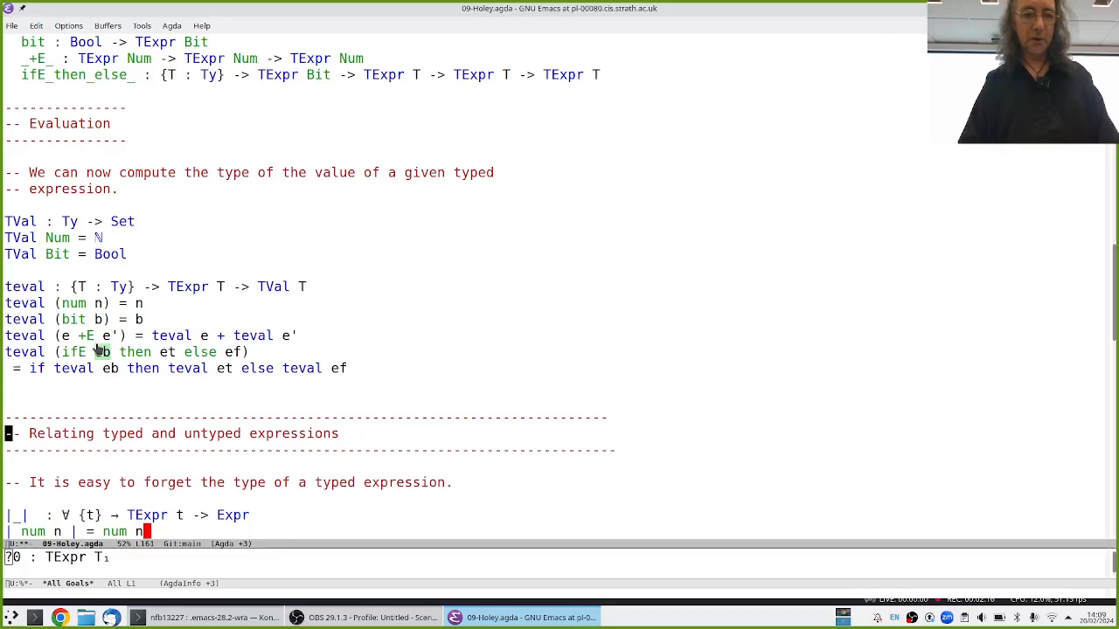
{"action": "scroll", "scroll_direction": "down", "scroll_amount": 3}
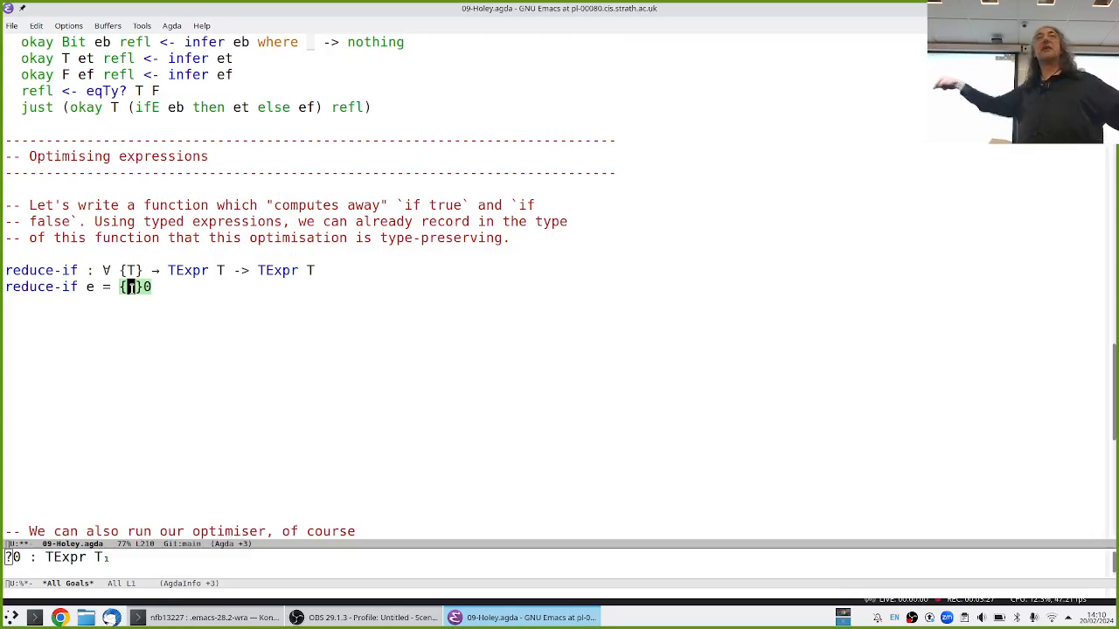
{"action": "type", "text": "e"}
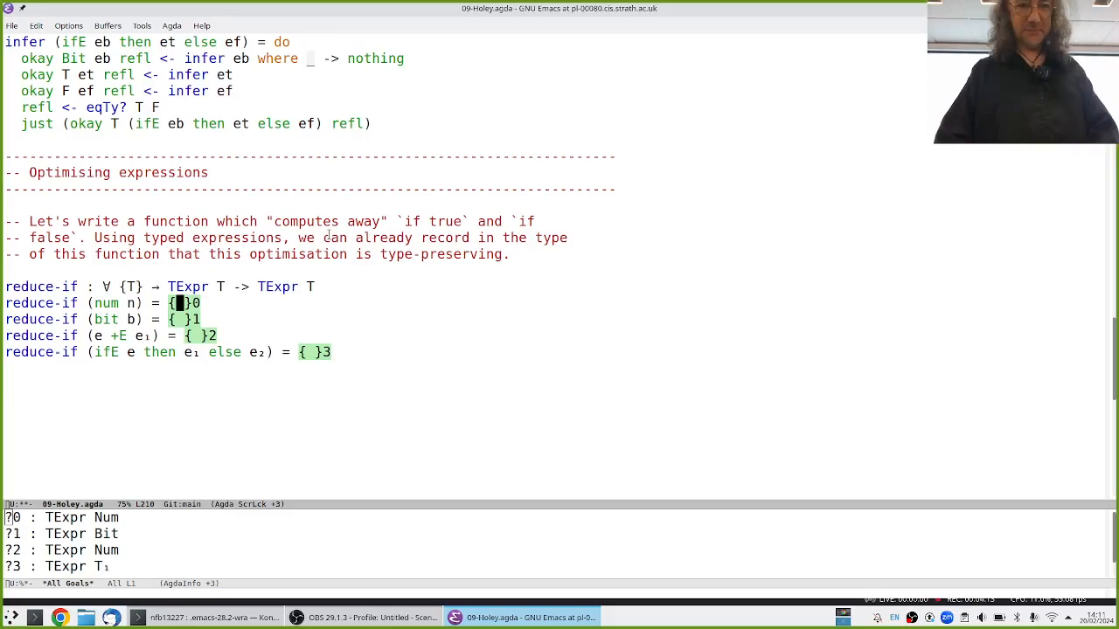
{"action": "type", "text": "num n"}
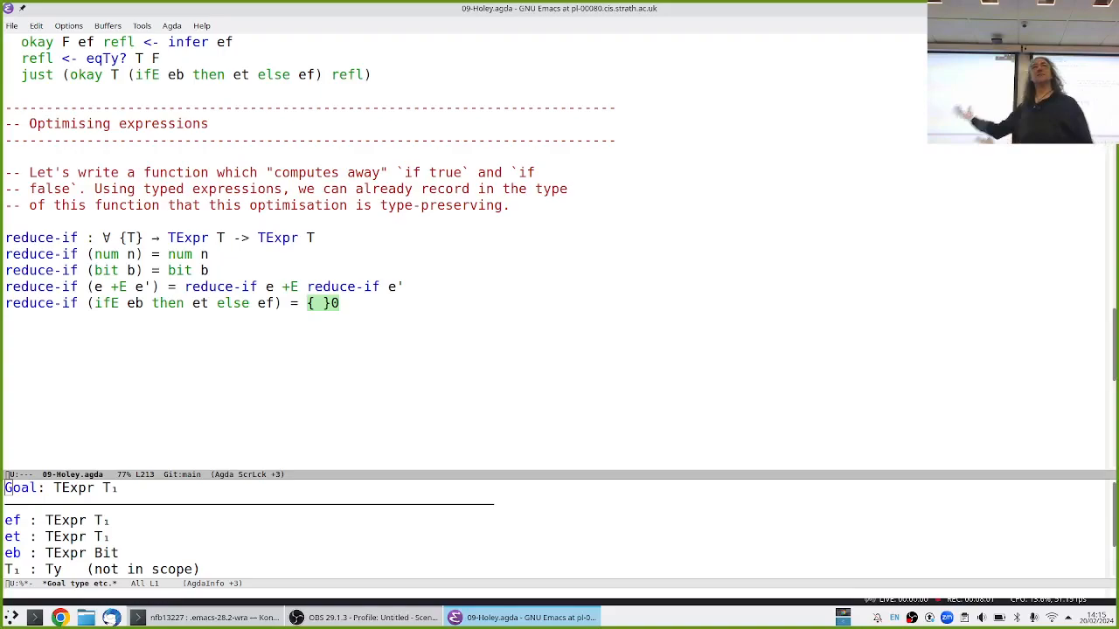
- Add 'with reduce-if eb' to the ifE clause and reload to get bit false/true cases
{"action": "type", "text": "with"}
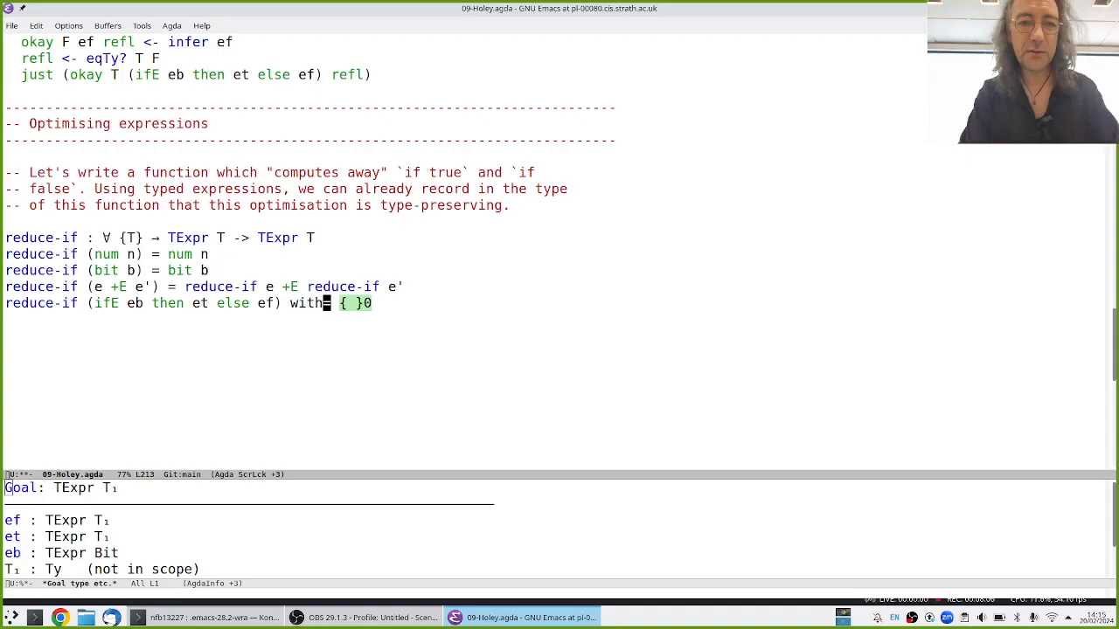
{"action": "type", "text": "reduce-if eb"}
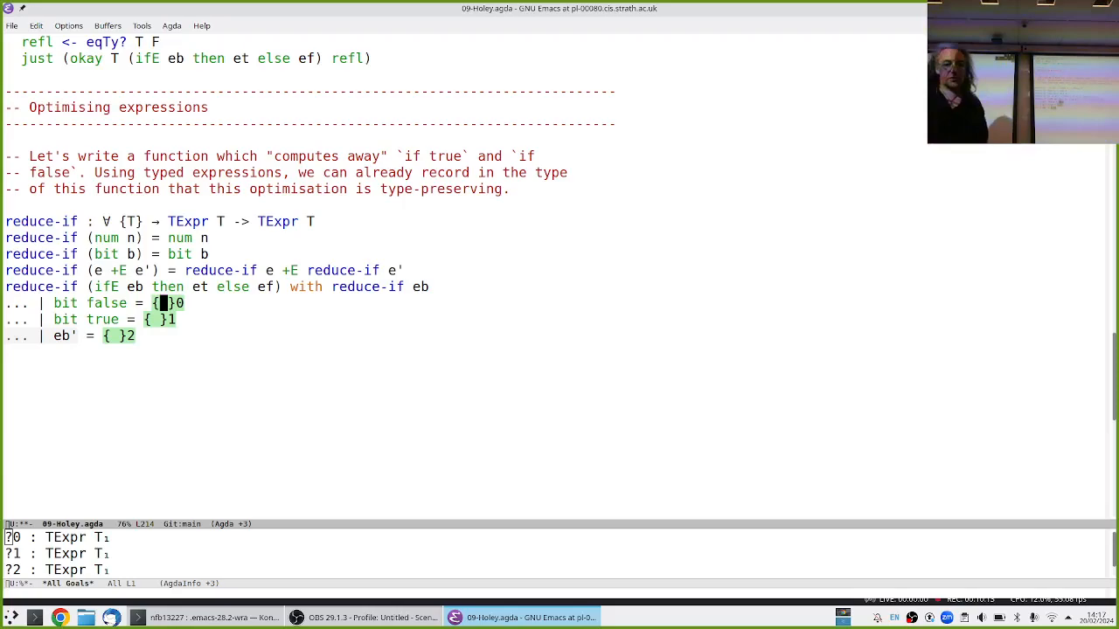
- Fill the bit true branch hole with reduce-if et, leaving only the other-condition goal
{"action": "type", "text": "reduce-if ef"}
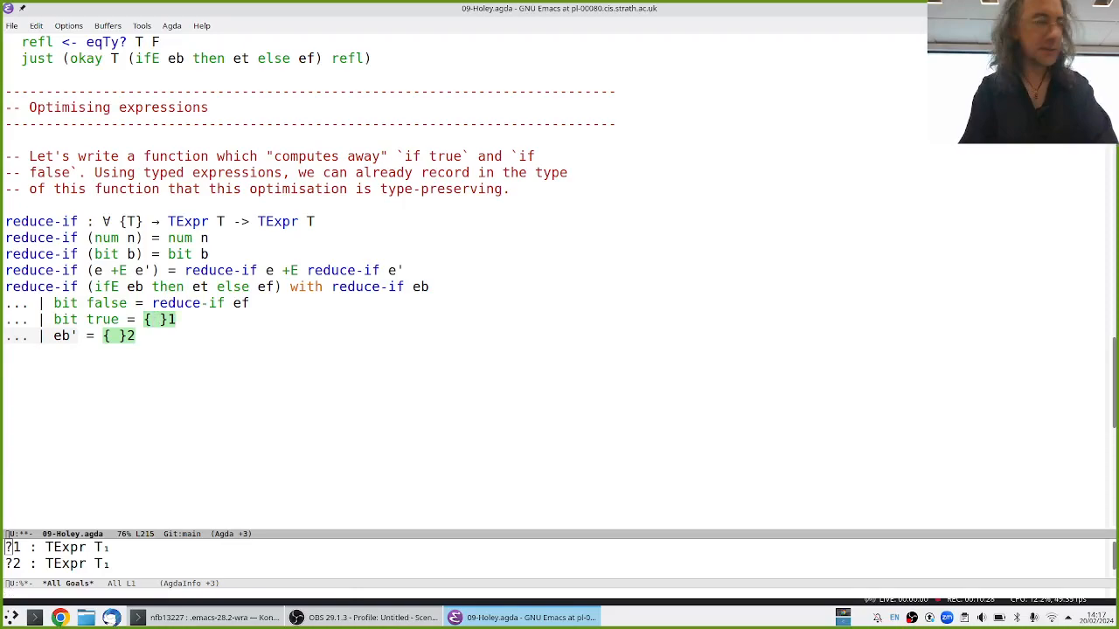
{"action": "type", "text": "reduce-if"}
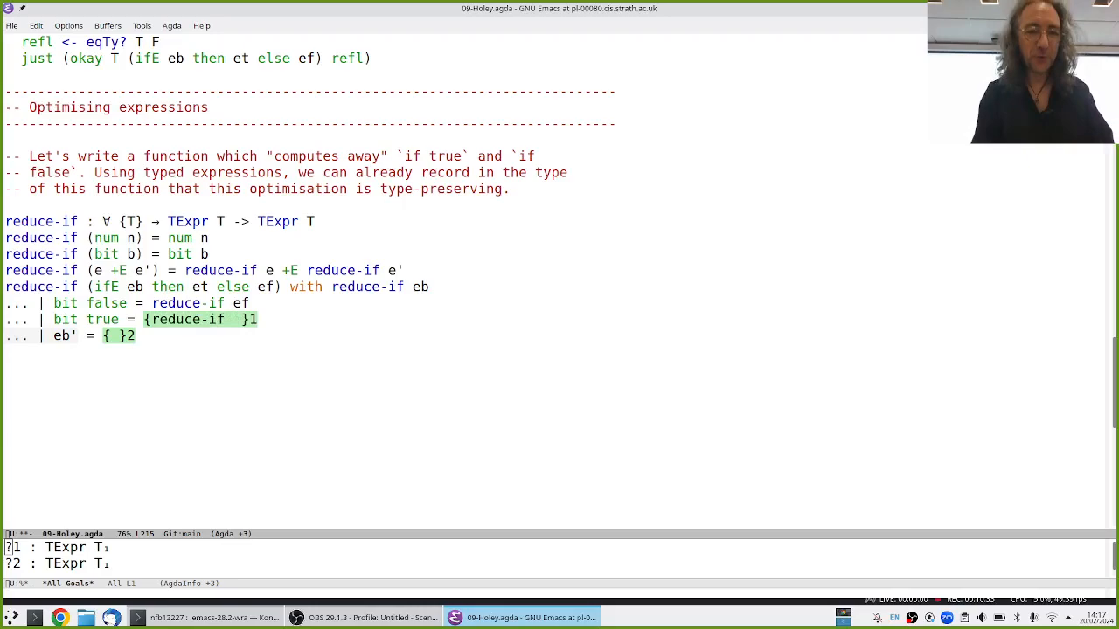
{"action": "type", "text": "et"}
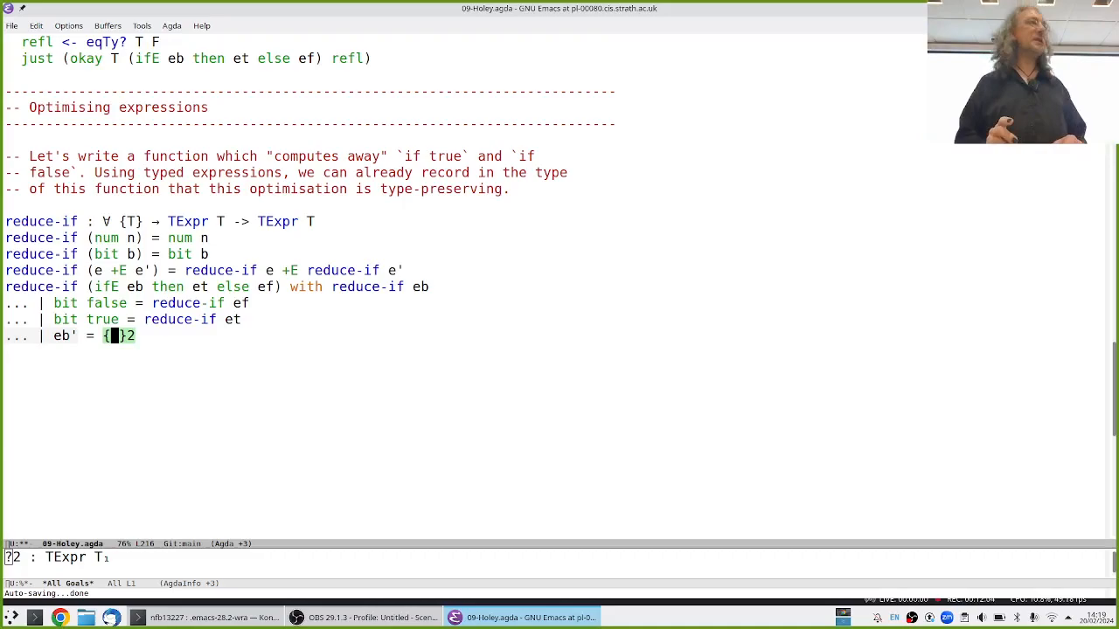
- List Agsy solutions with -l for the remaining hole and start typing ifE in it
{"action": "type", "text": "-l"}
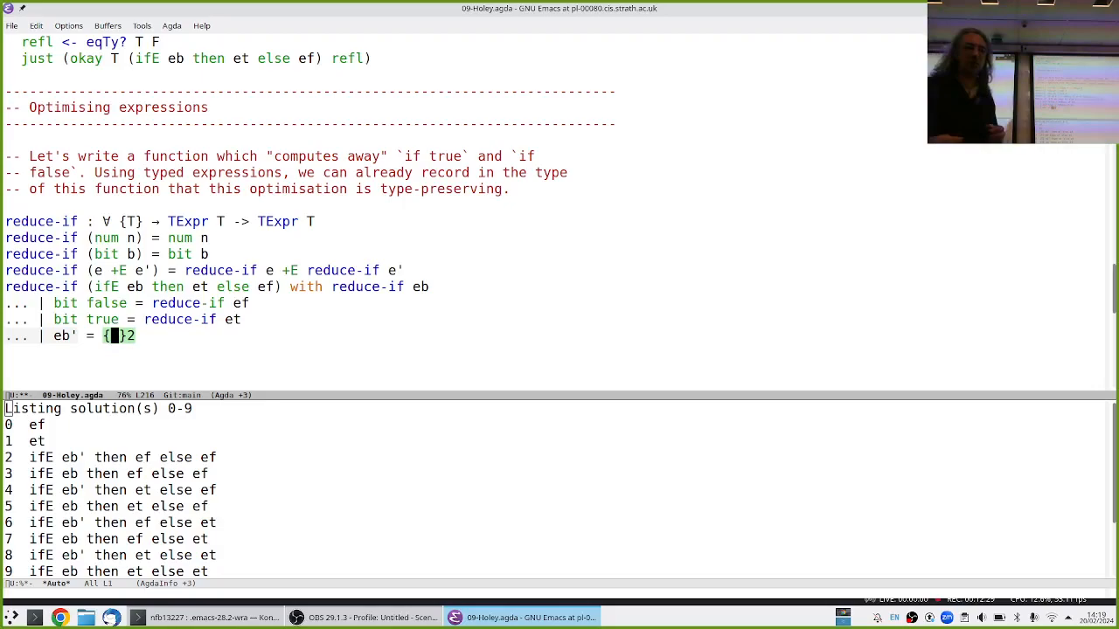
{"action": "type", "text": "ifE"}
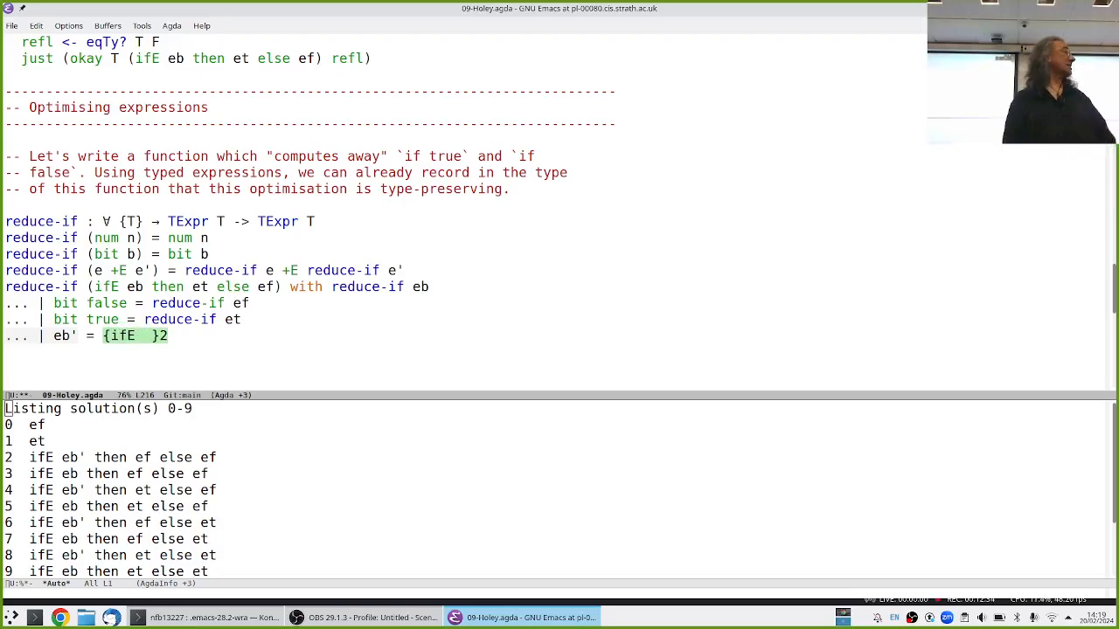
{"action": "type", "text": "eb"}
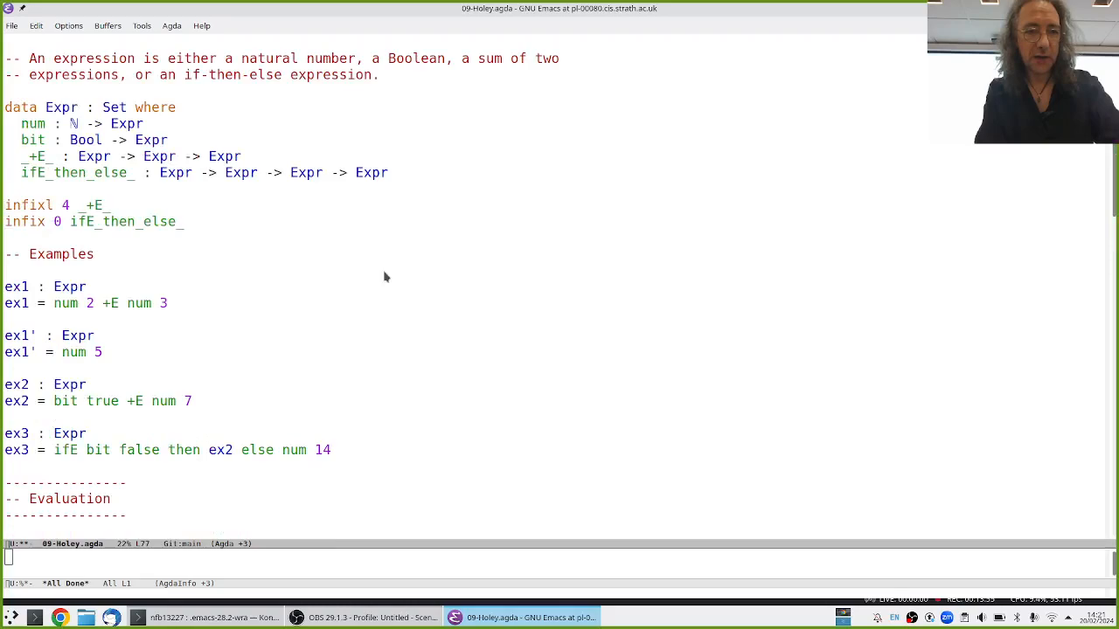
- Scroll through the Expr, TExpr and type-forgetting function definitions to review them
{"action": "scroll", "scroll_direction": "down", "scroll_amount": 3}
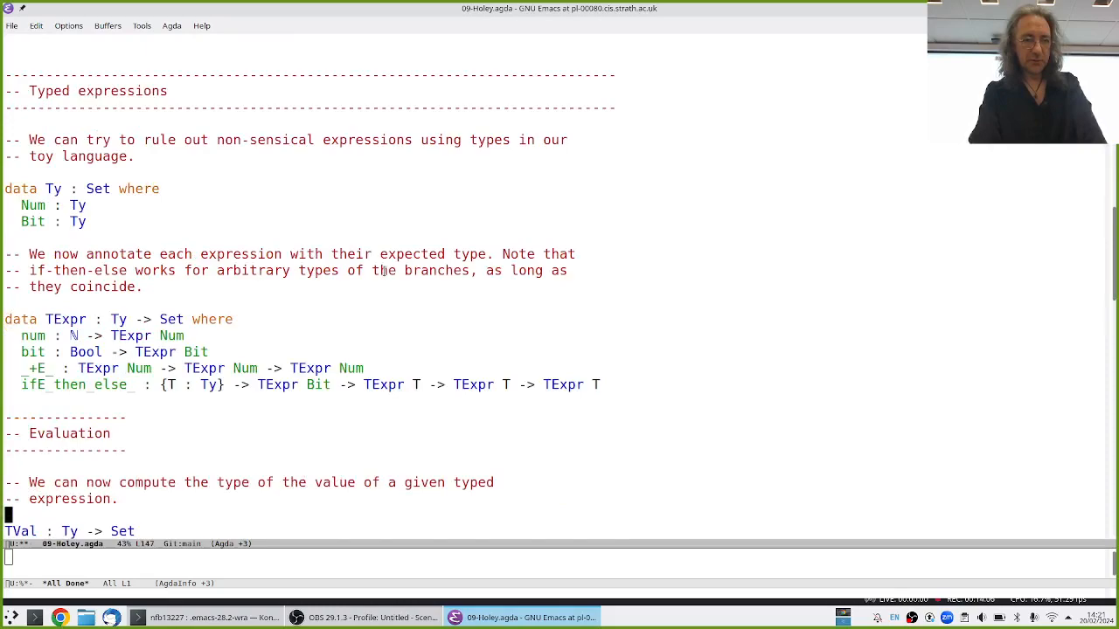
{"action": "scroll", "scroll_direction": "down", "scroll_amount": 3}
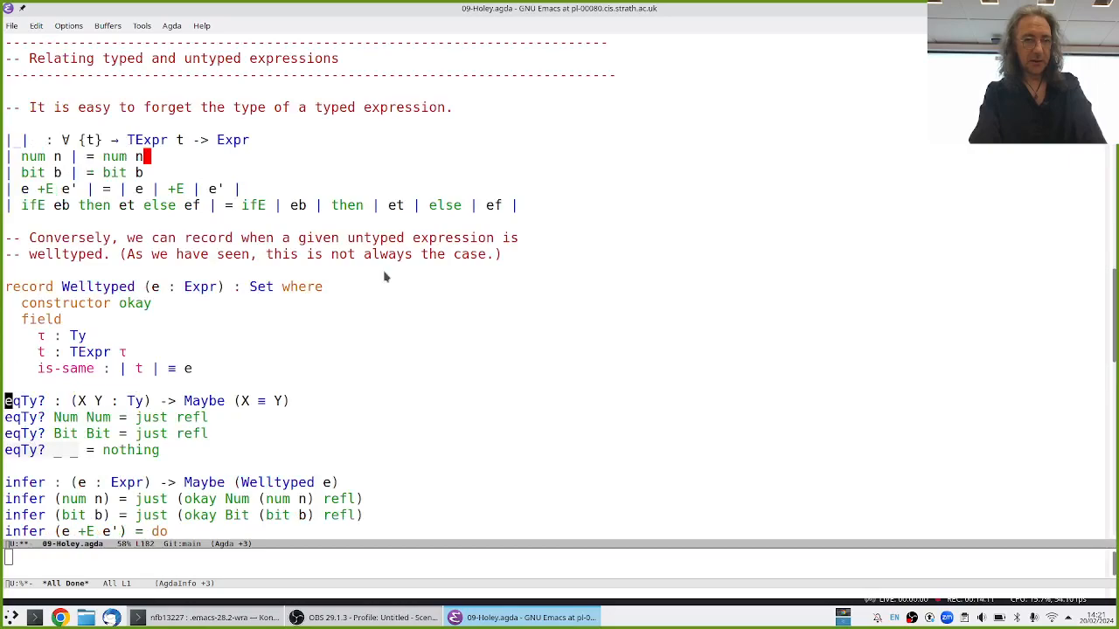
{"action": "scroll", "scroll_direction": "down", "scroll_amount": 3}
{"action": "type", "text": "tex3 : TExpr"}
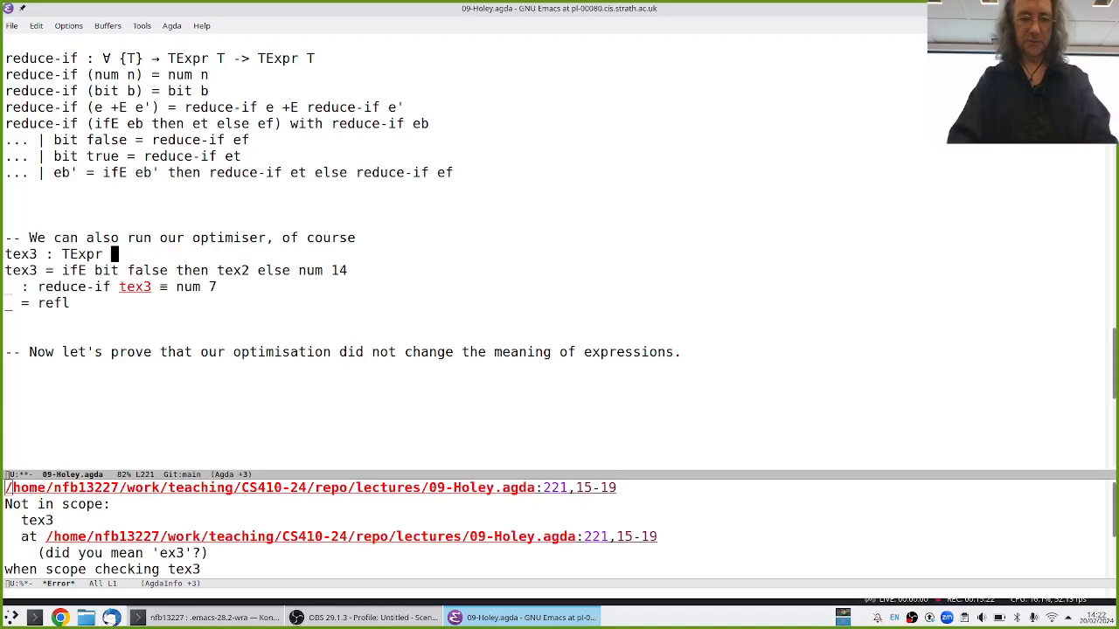
- Give tex3 the type TExpr Num so only 'tex2 not in scope' remains
{"action": "type", "text": "Num"}
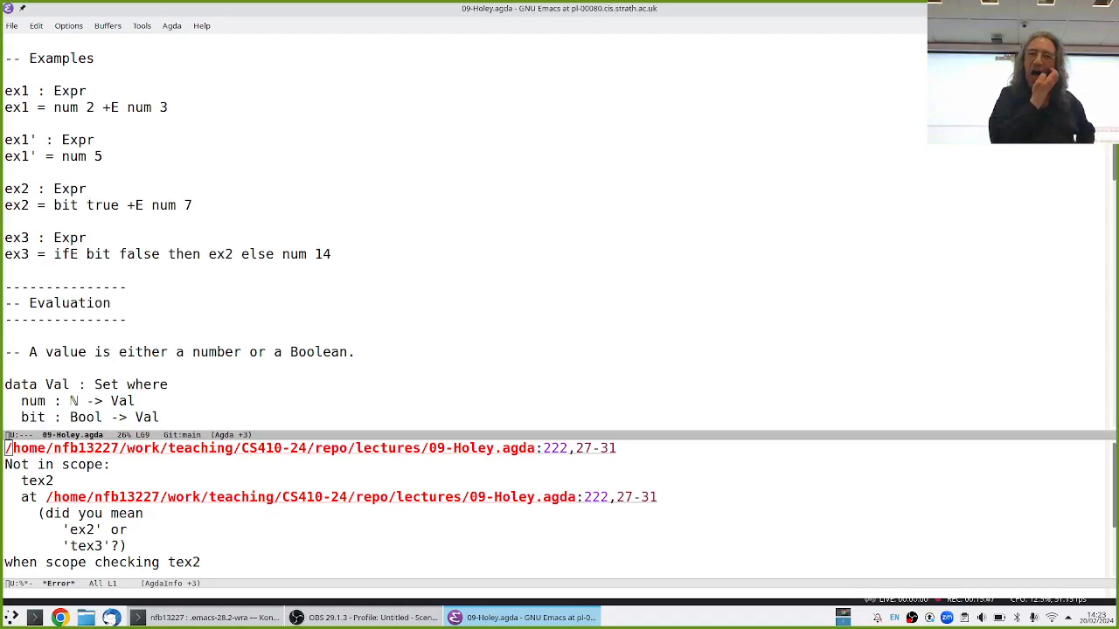
{"action": "scroll", "scroll_direction": "down", "scroll_amount": 3}
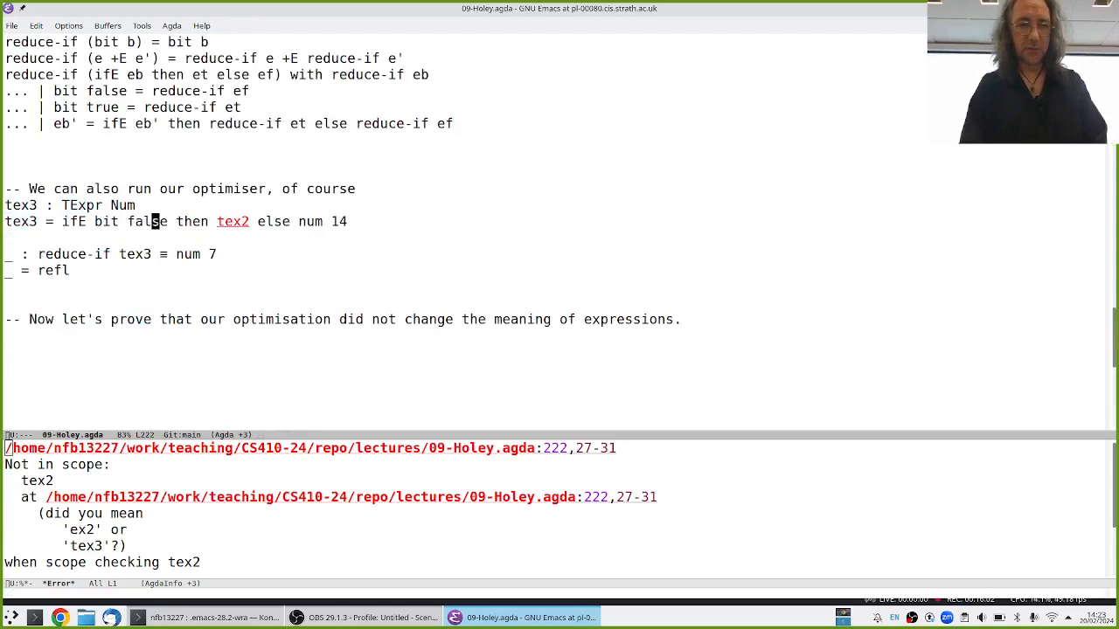
- Replace the undefined tex2 with num 42 so tex3 reads ifE bit false then num 42 else num 7
{"action": "key", "text": "BackSpace"}
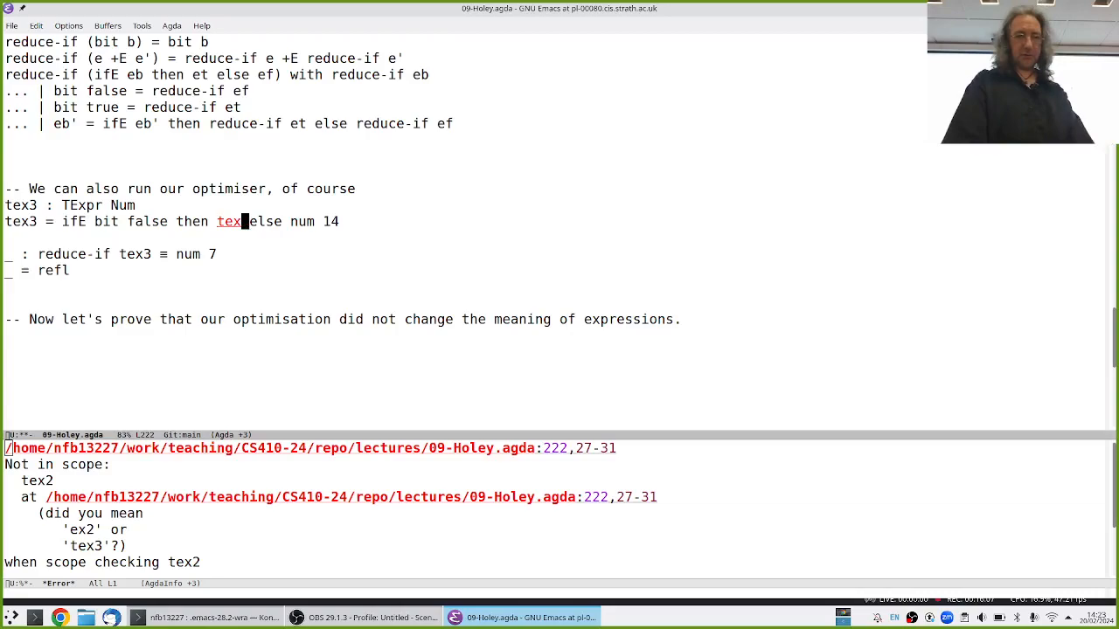
{"action": "type", "text": "num"}
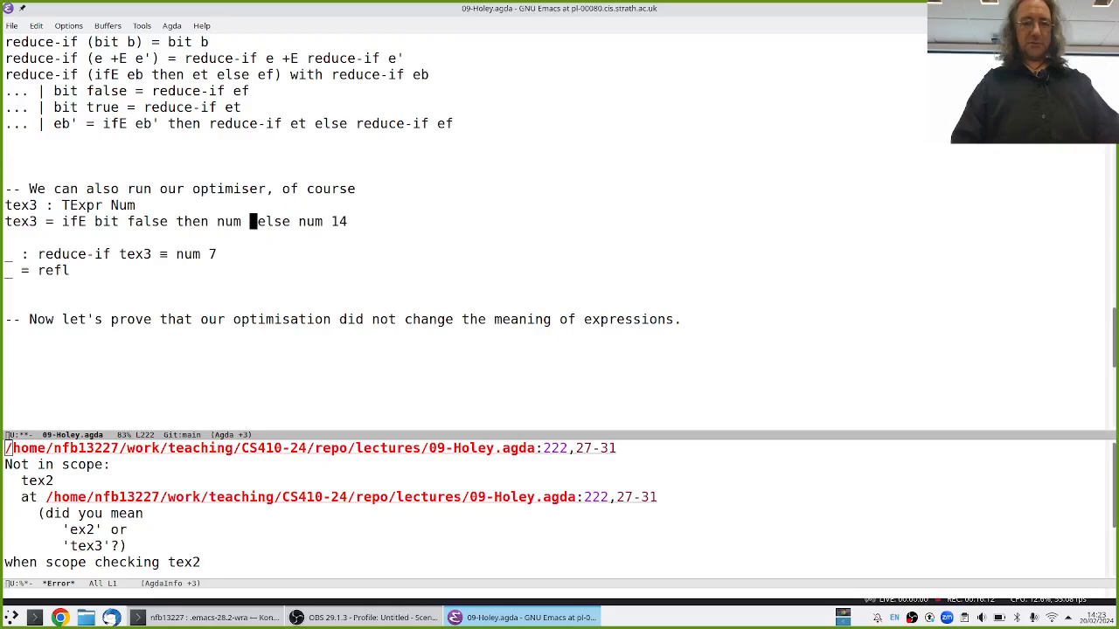
{"action": "type", "text": "42"}
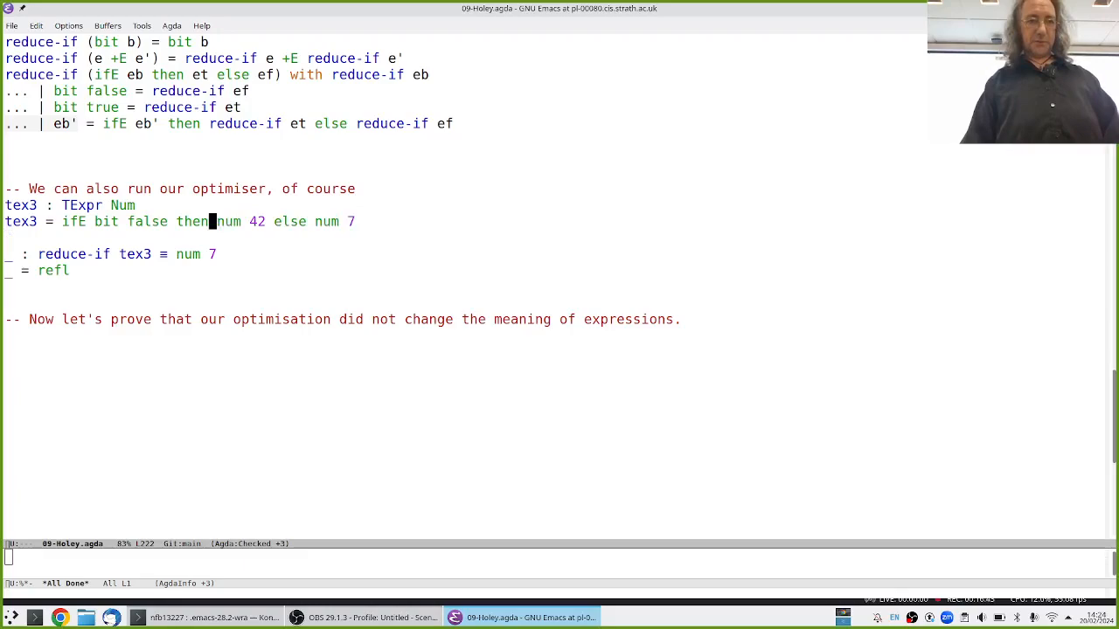
- Replace tex3's condition with the nested (ifE bit true then bit false else bit true)
{"action": "type", "text": "(ifE bit true then"}
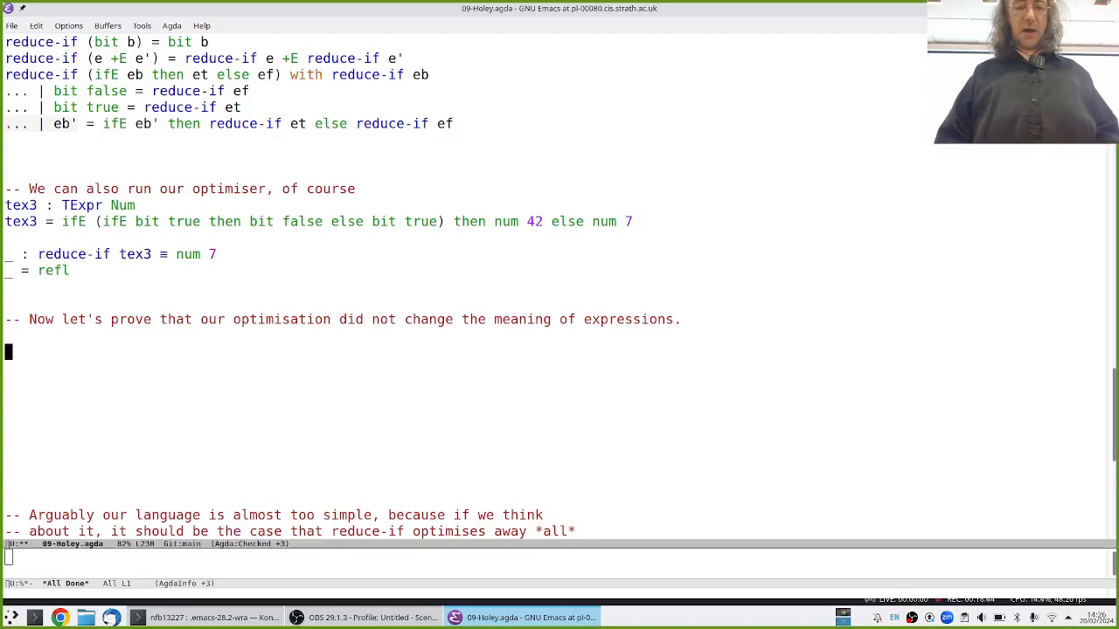
- Write the signature head 'reduce-if-preserves-meaning : forall {T}(e : TExpr T) ->'
{"action": "type", "text": "reduce-if-sa"}
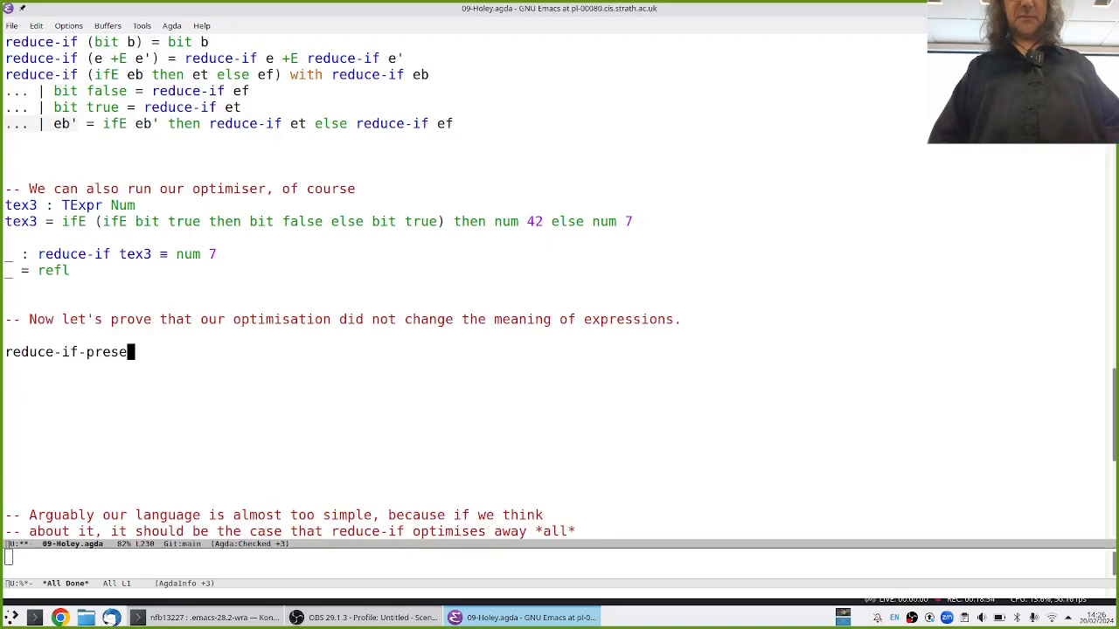
{"action": "type", "text": "rves-"}
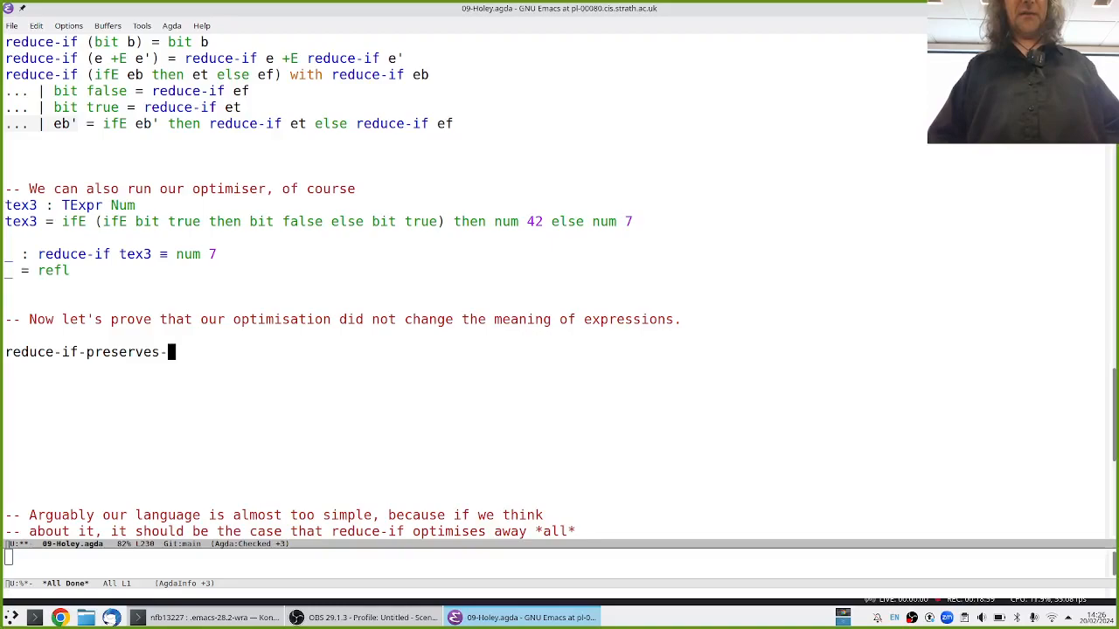
{"action": "type", "text": "meaning :"}
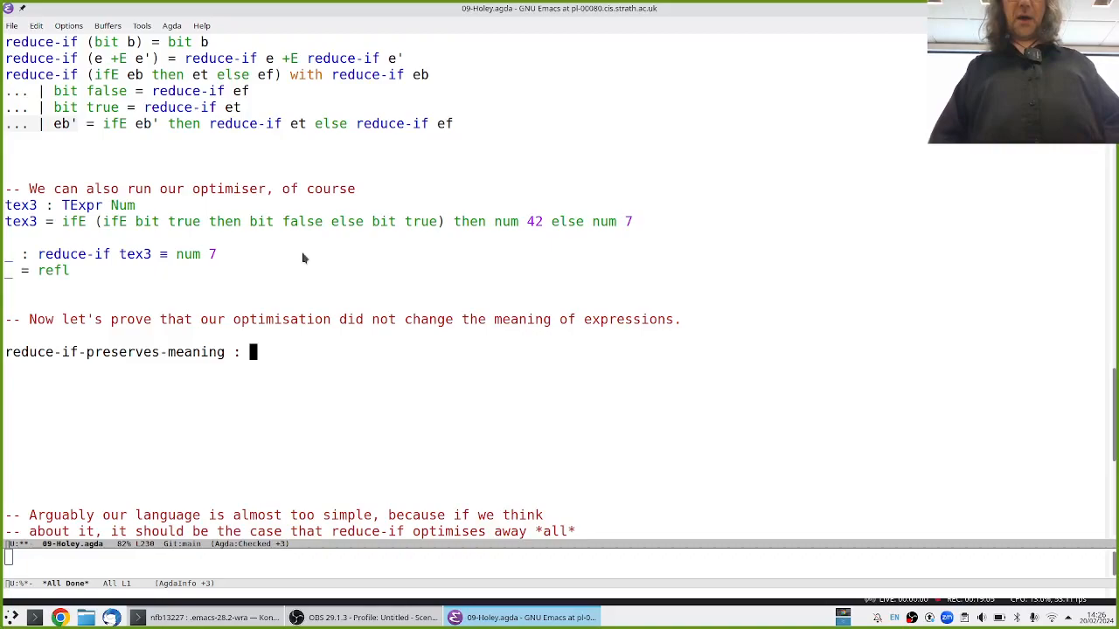
{"action": "type", "text": "forall {T}(e : R"}
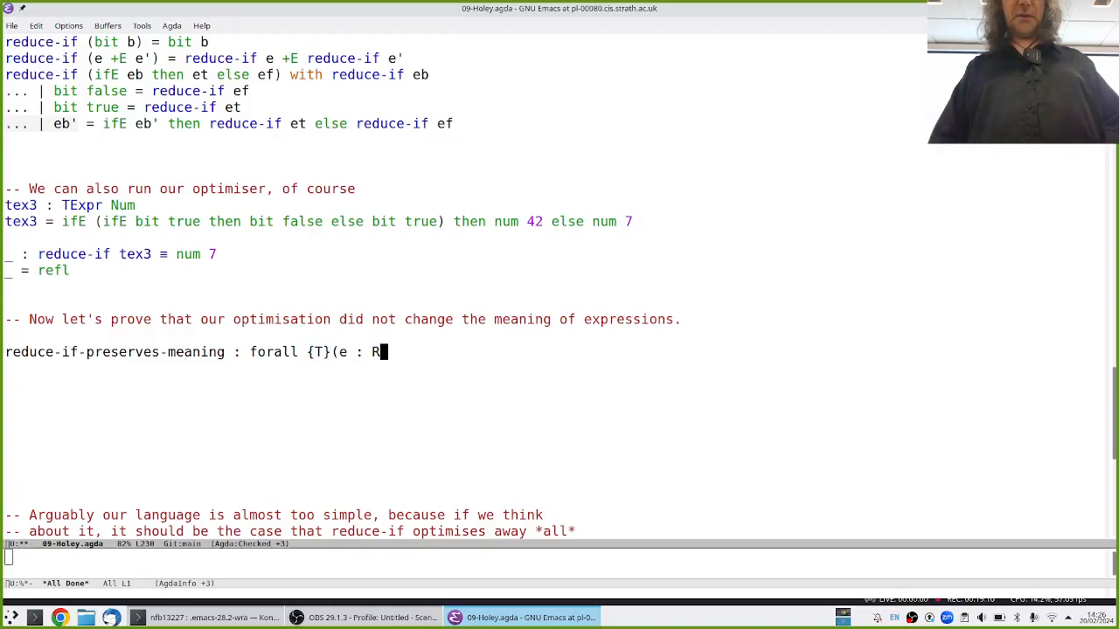
{"action": "type", "text": "TExpr"}
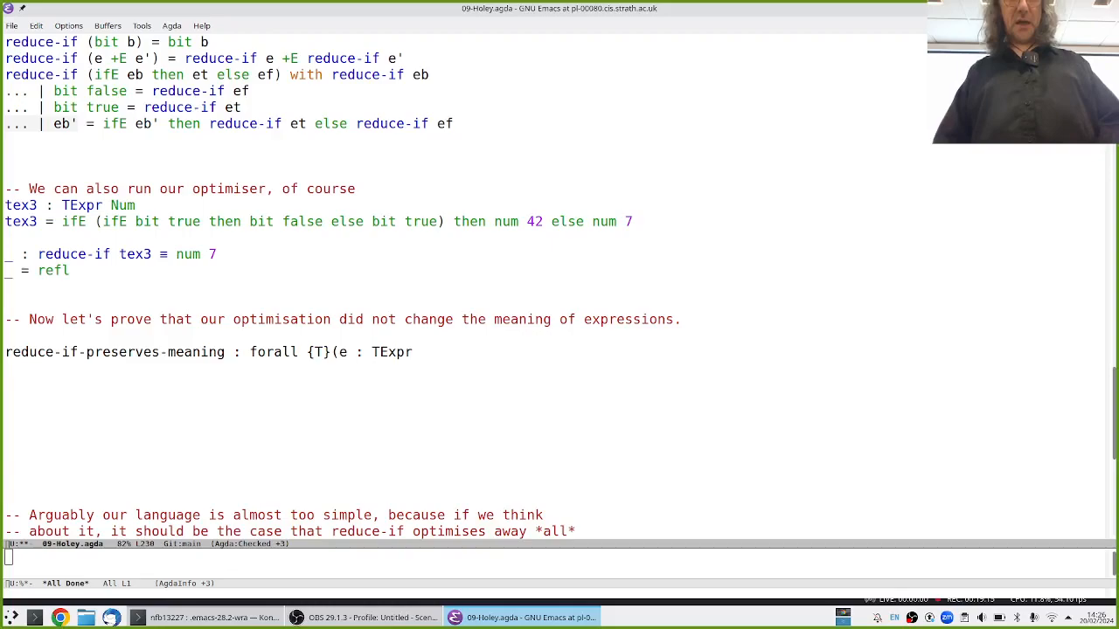
{"action": "type", "text": "T) ->"}
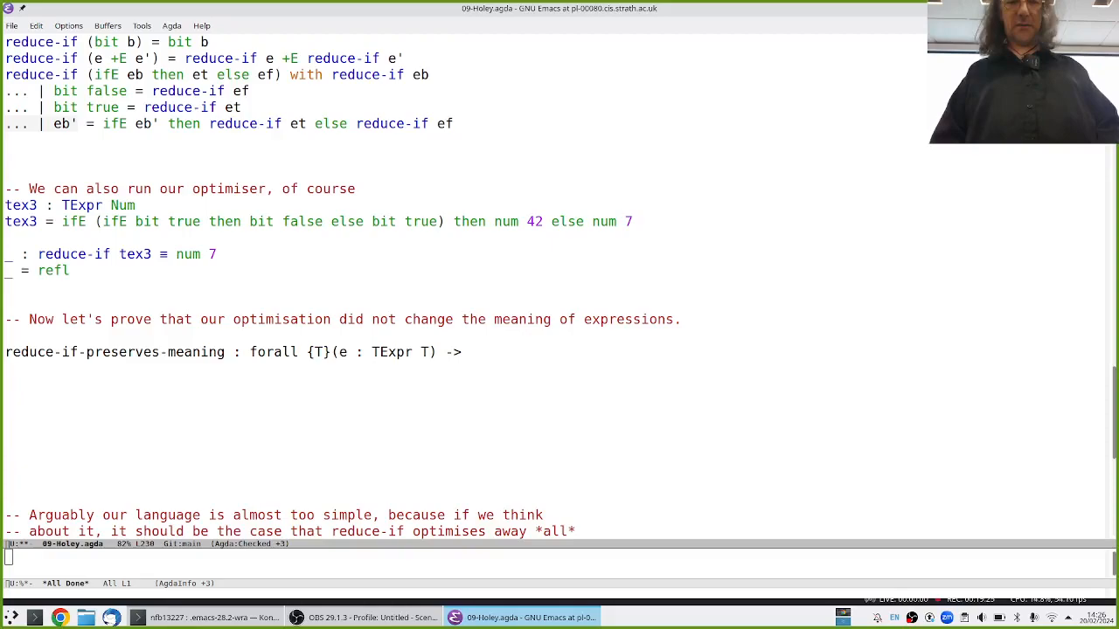
- State the result type teval (reduce-if e) = teval e and begin the clause
{"action": "type", "text": "teval"}
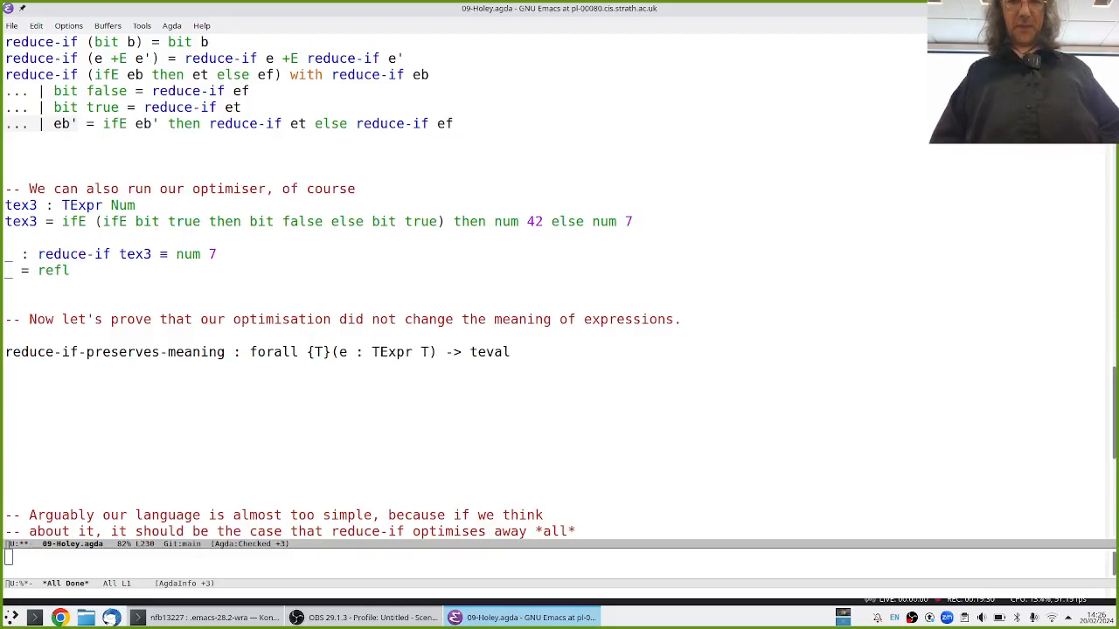
{"action": "type", "text": "(reduce-if e) \\"}
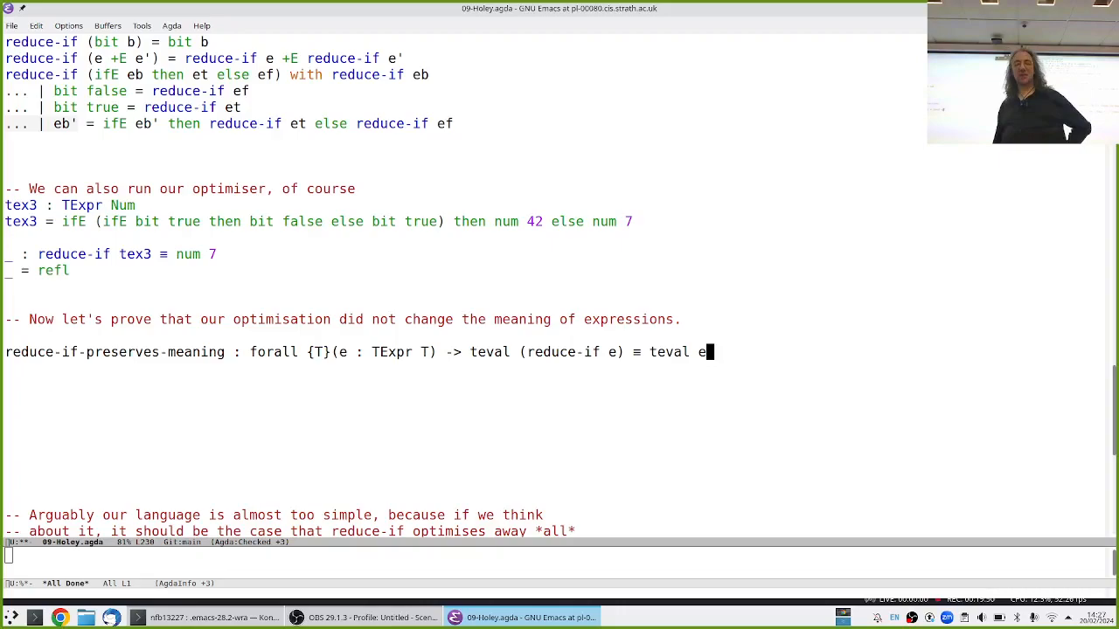
{"action": "type", "text": "reduce-if-preserves-meaning e = ?"}
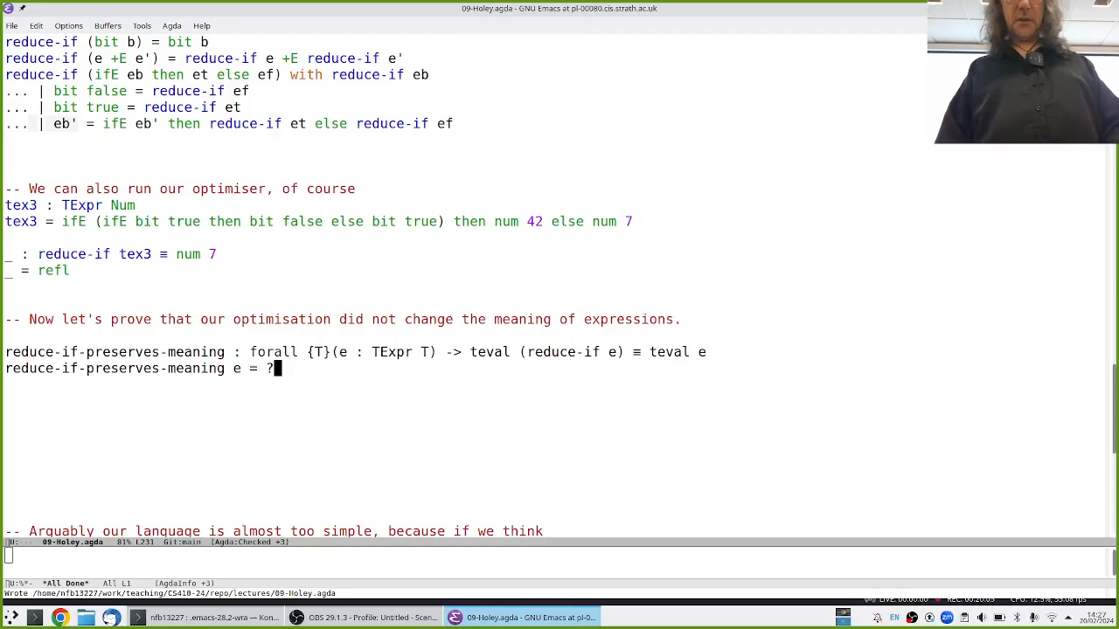
- Load the file so the clause body becomes goal ?0 : teval (reduce-if e) = teval e
{"action": "key", "text": "C-c C-l"}
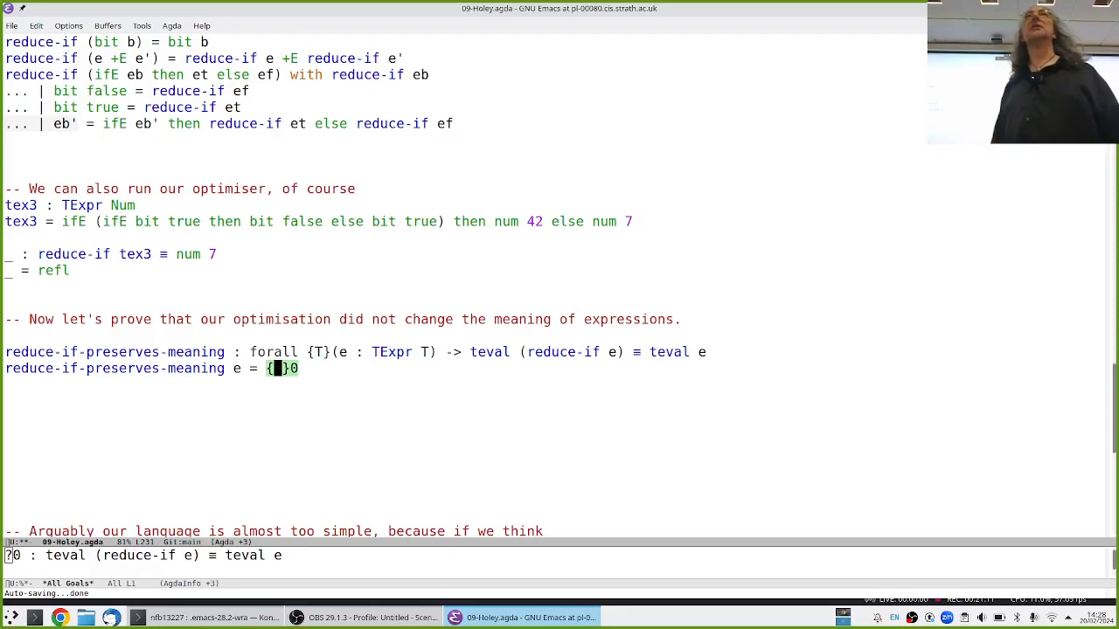
- Case-split on e and reload so num, bit, addition and ifE become separate goals
{"action": "type", "text": "e"}
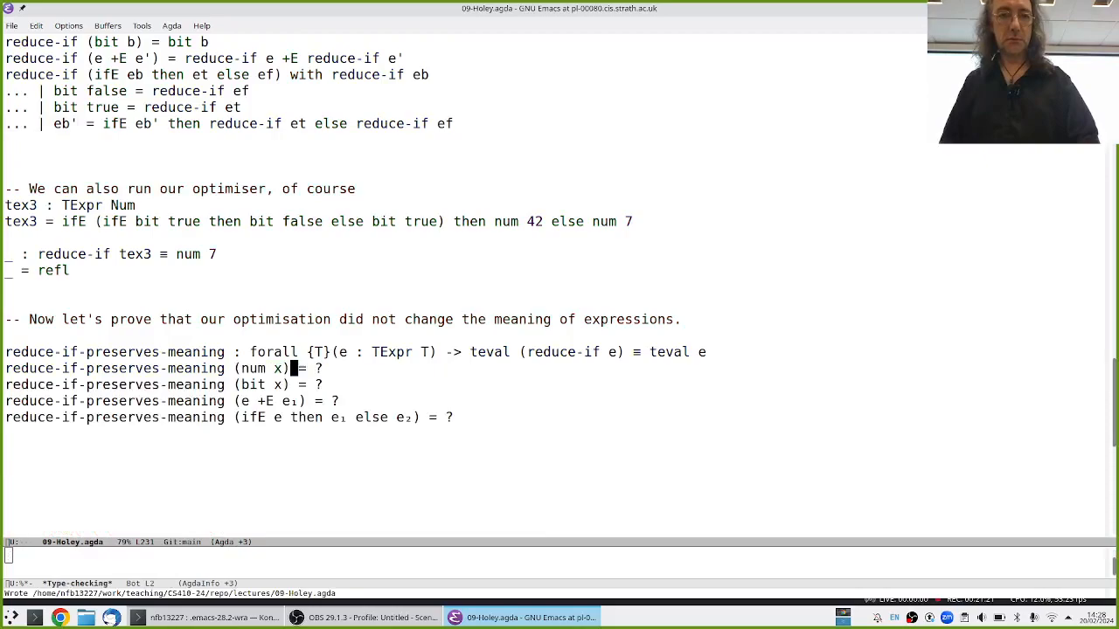
{"action": "key", "text": "C-c C-l"}
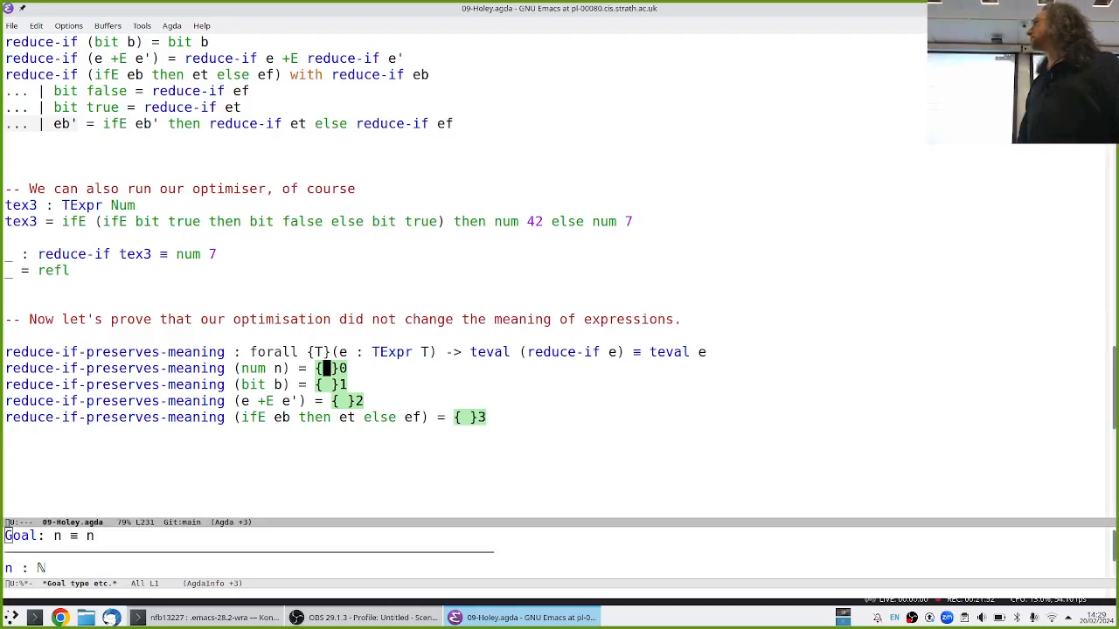
- Fill the num and bit holes with refl
{"action": "type", "text": "refl"}
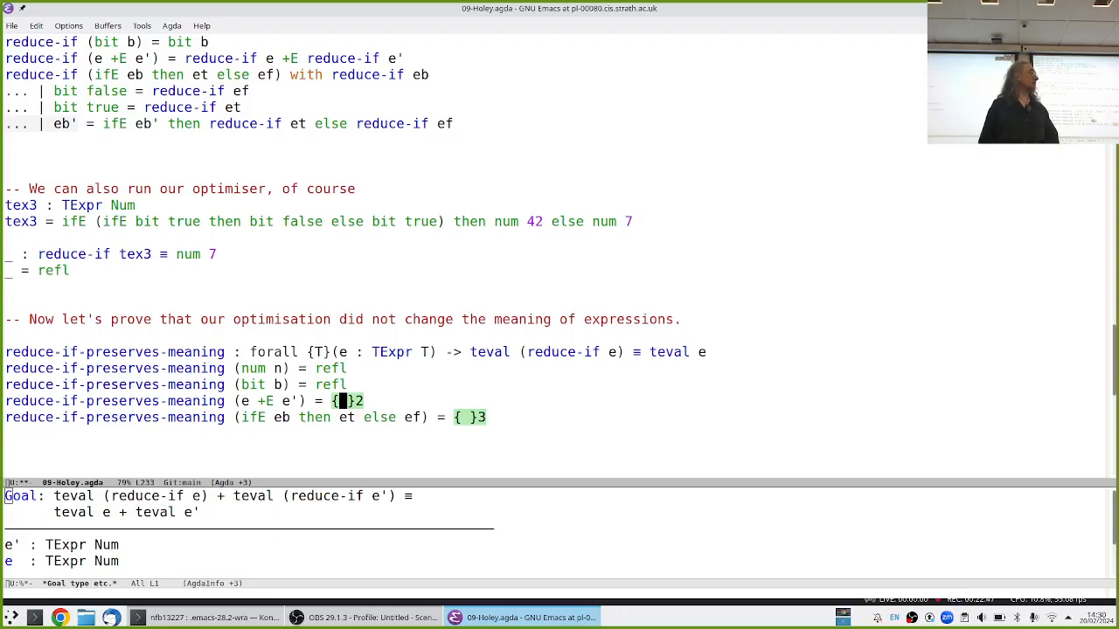
- Refine the addition hole with cong₂ _+_, leaving two open sub-goals
{"action": "type", "text": "cong2"}
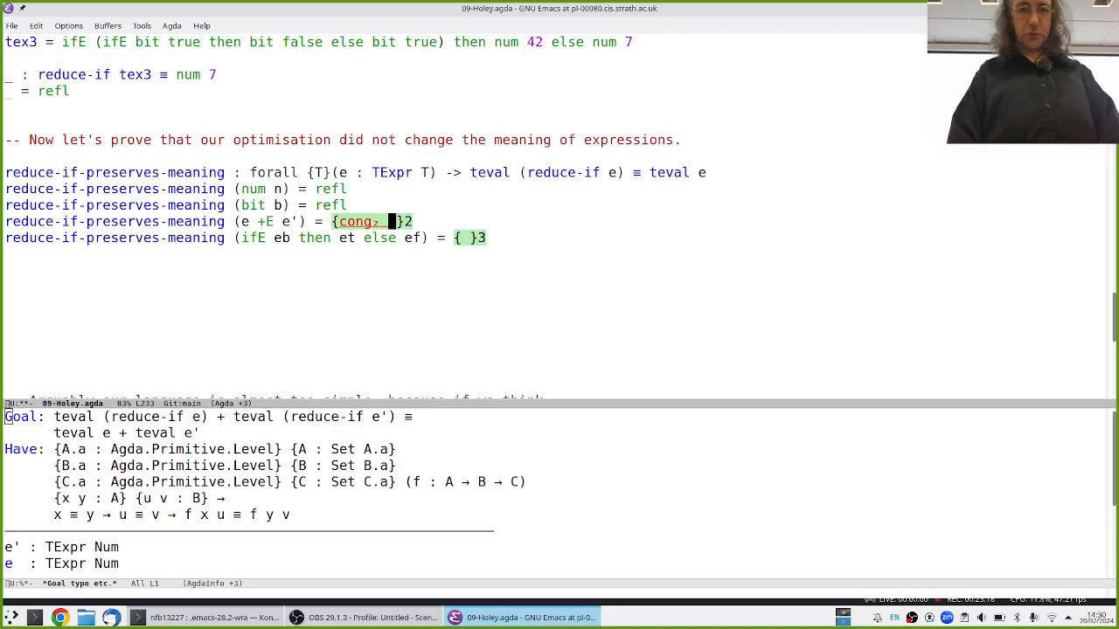
{"action": "type", "text": "+_ {"}
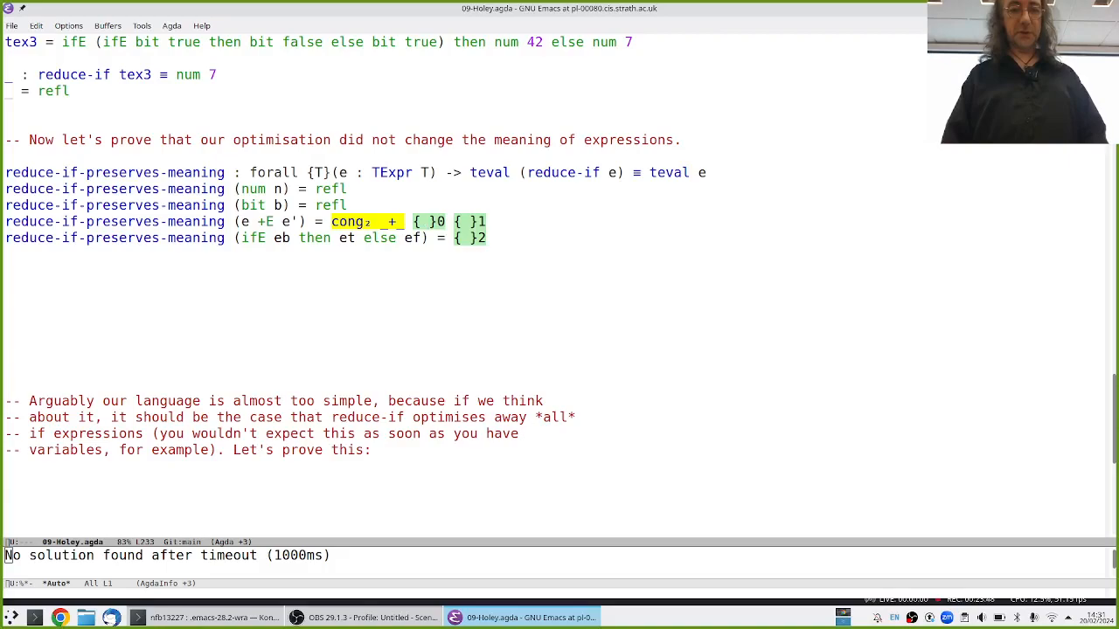
{"action": "type", "text": "reduce-if-preserves-meaning"}
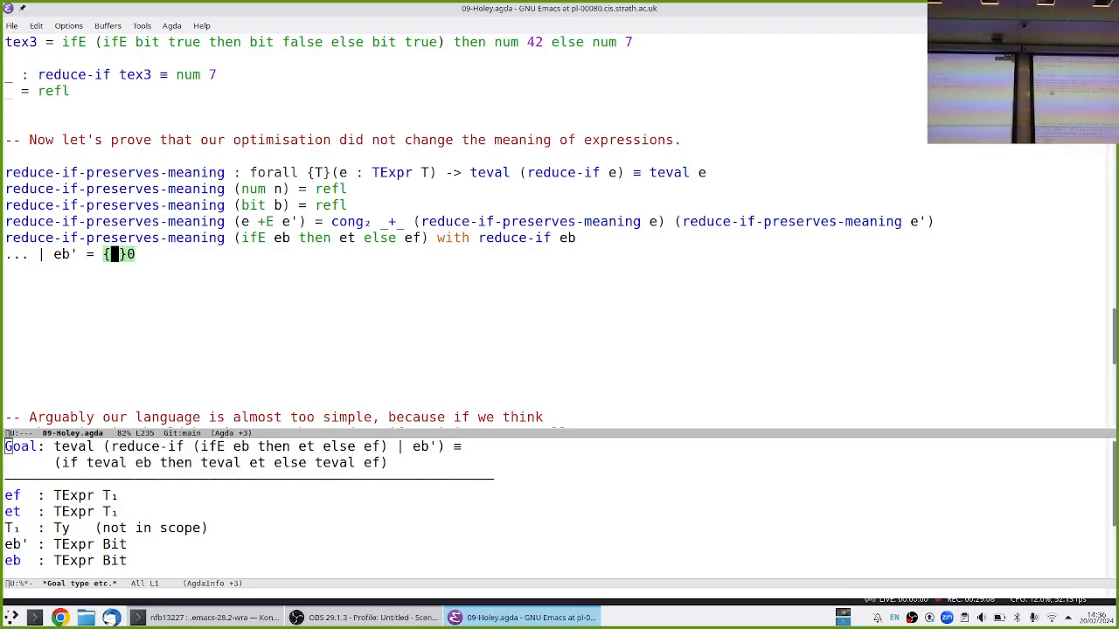
- Add 'with reduce-if eb' to the ifE clause and supply reduce-if-preserves-meaning eb
{"action": "type", "text": "reduce-if-preserves-meaning"}
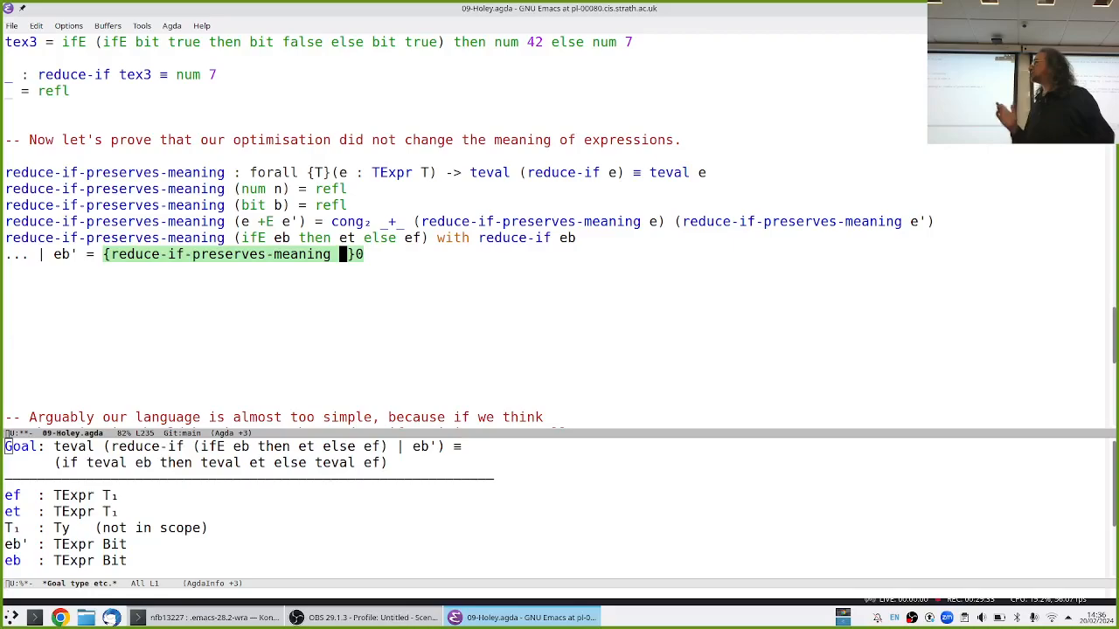
{"action": "type", "text": "eb"}
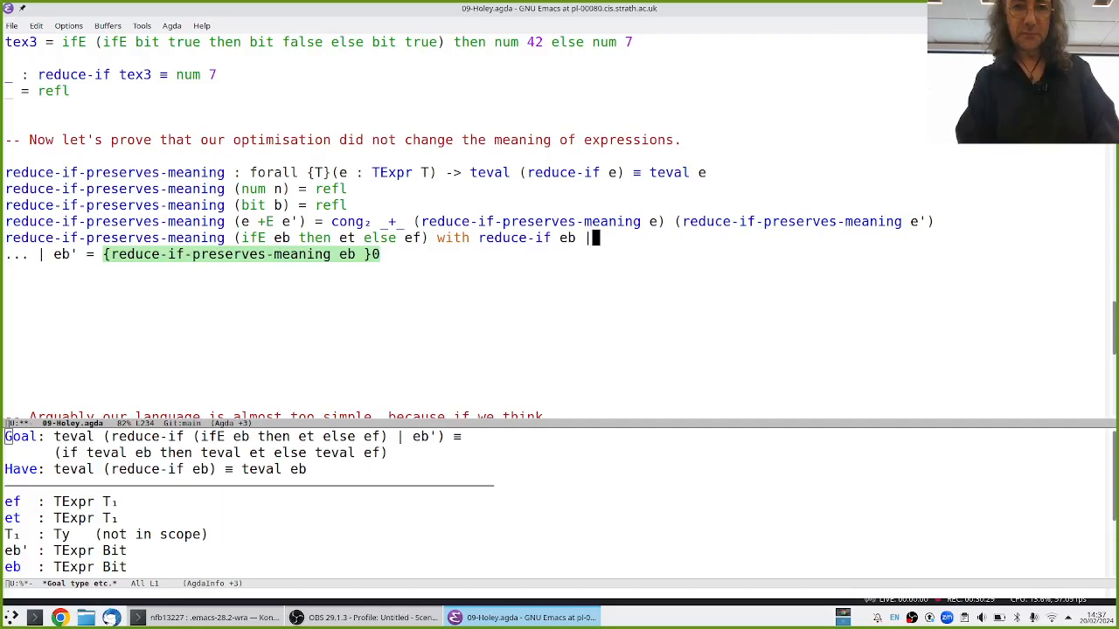
{"action": "type", "text": "reduce-if-preserves-meaning eb"}
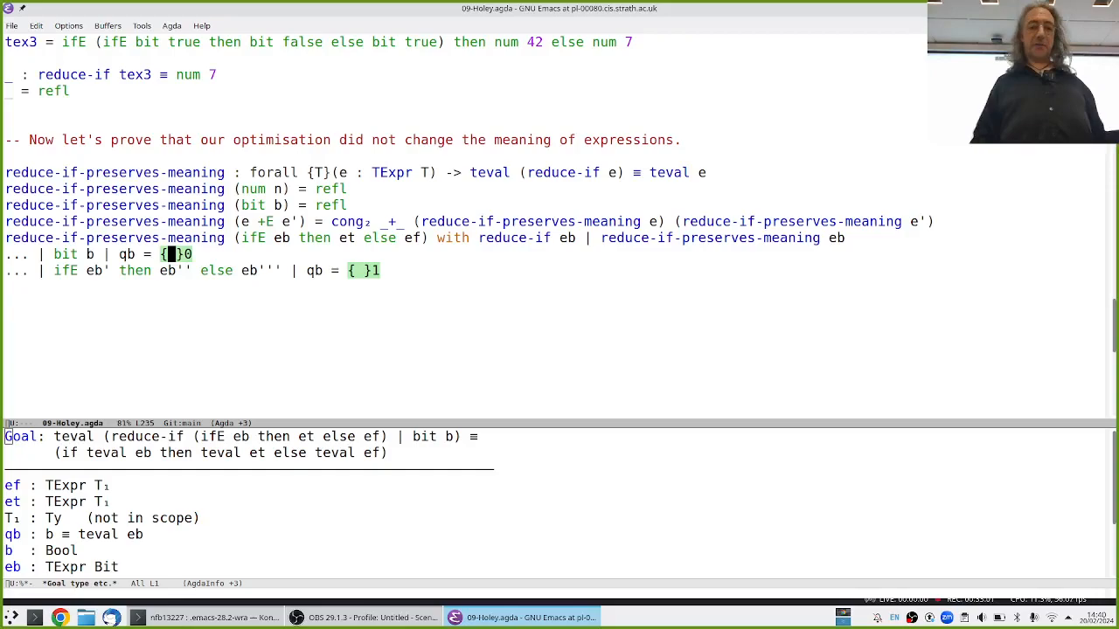
- Case-split the reduced condition, naming the bit pattern variable b
{"action": "type", "text": "b"}
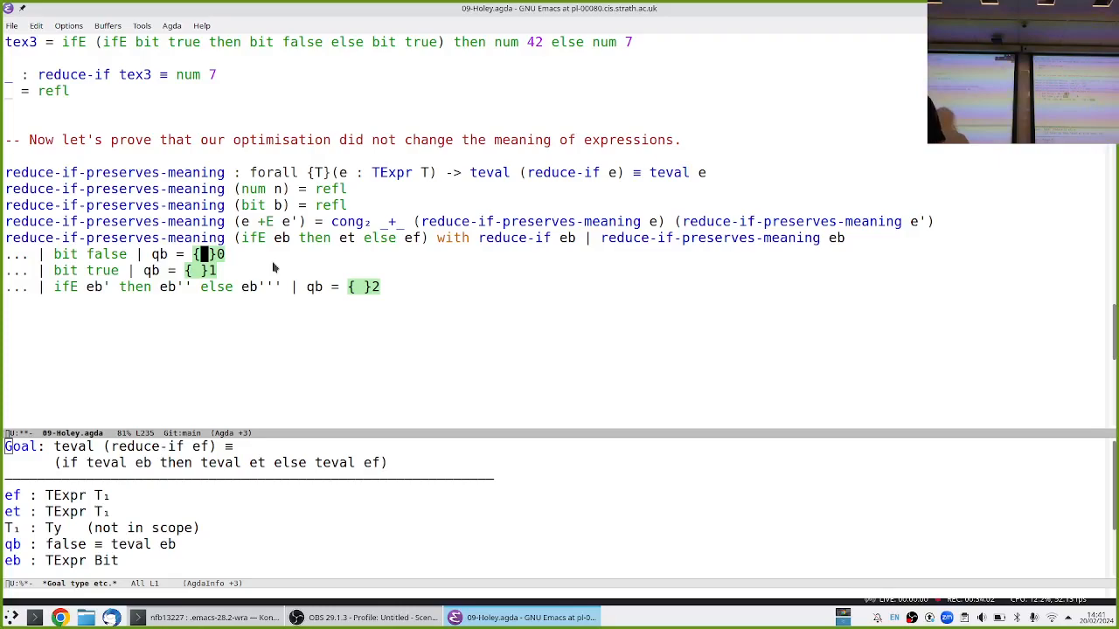
- Enter reduce-if-preserves-meaning ef in the bit false hole
{"action": "type", "text": "reduce-if-preserves-meaning ef"}
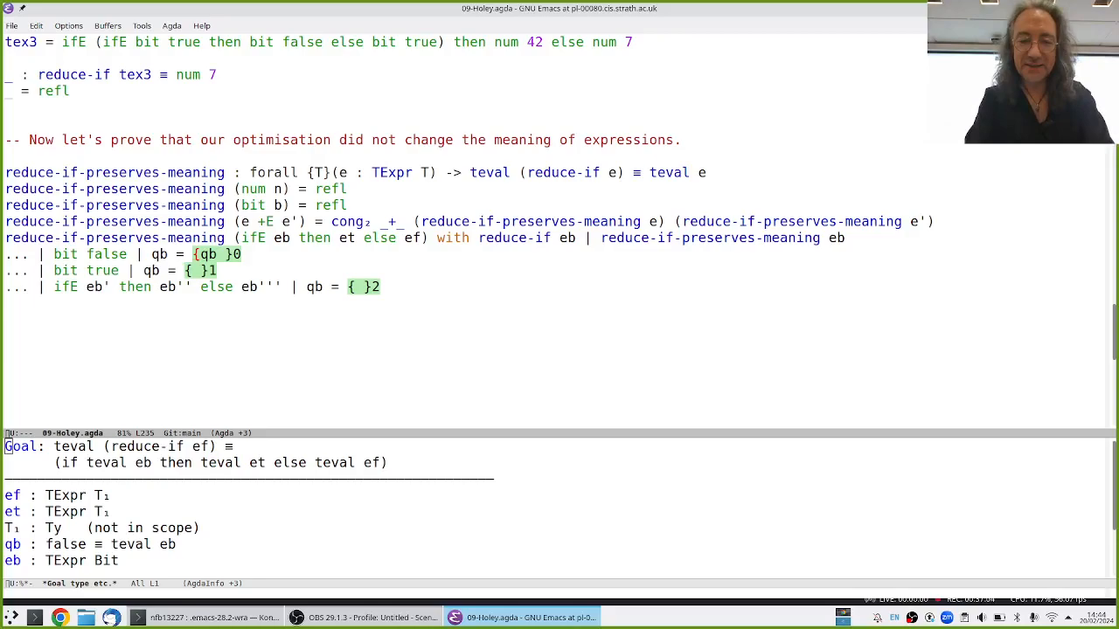
- Start extending the ifE with-clause with the teval abstraction for the reduced condition
{"action": "type", "text": "with teval e"}
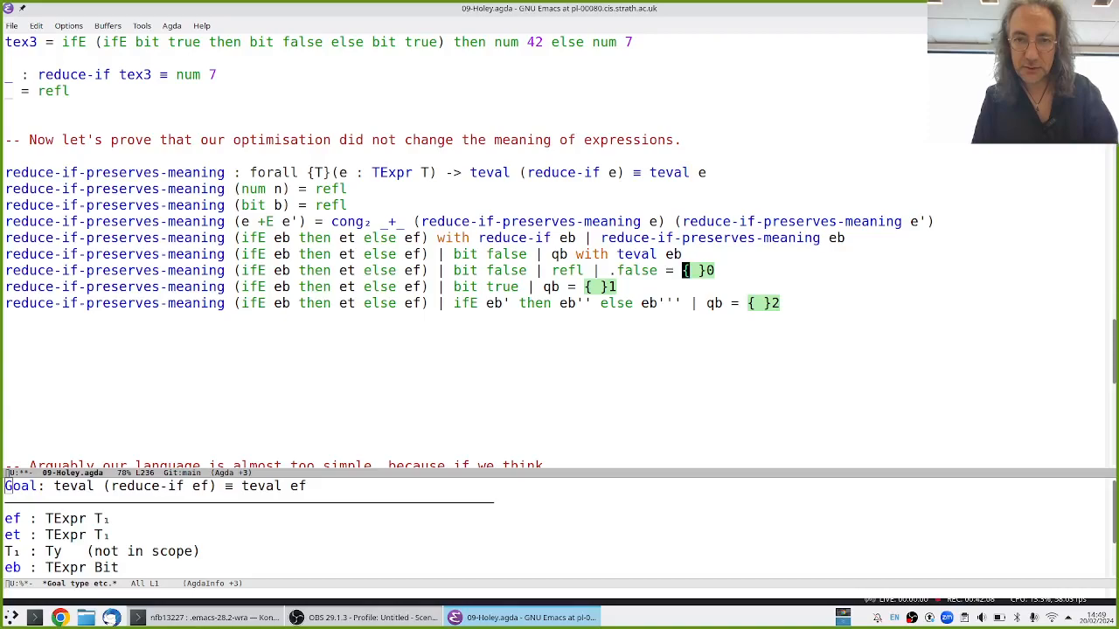
- Give reduce-if-preserves-meaning ef as the bit false case's proof
{"action": "type", "text": "reduce-if-"}
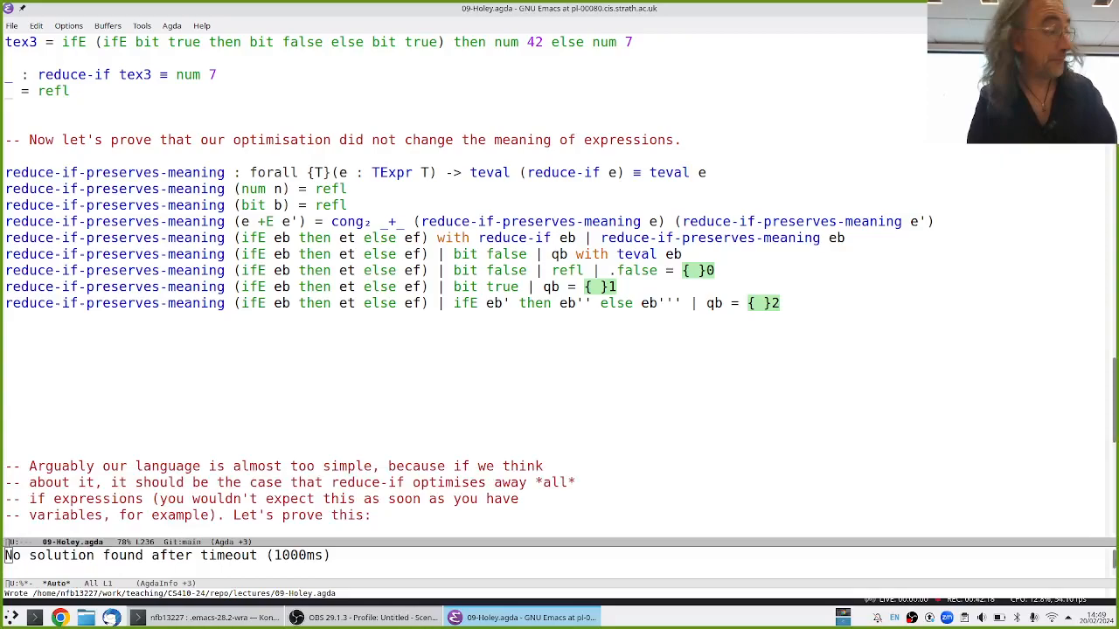
{"action": "type", "text": "reduce-if-preserves-meaning"}
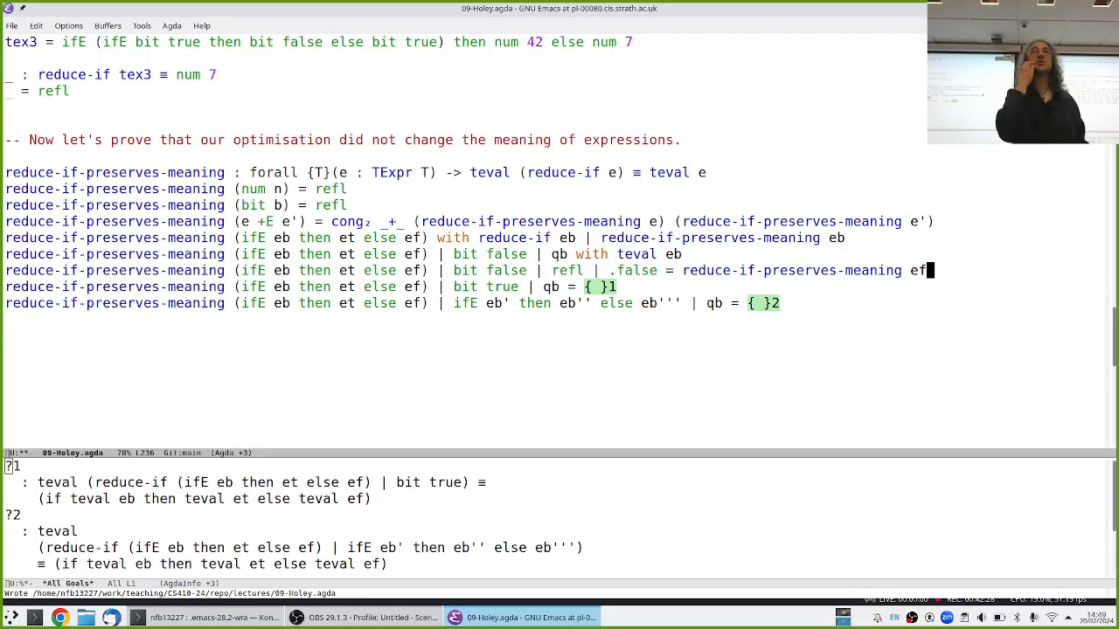
{"action": "left_click", "coordinate": [598, 287]}
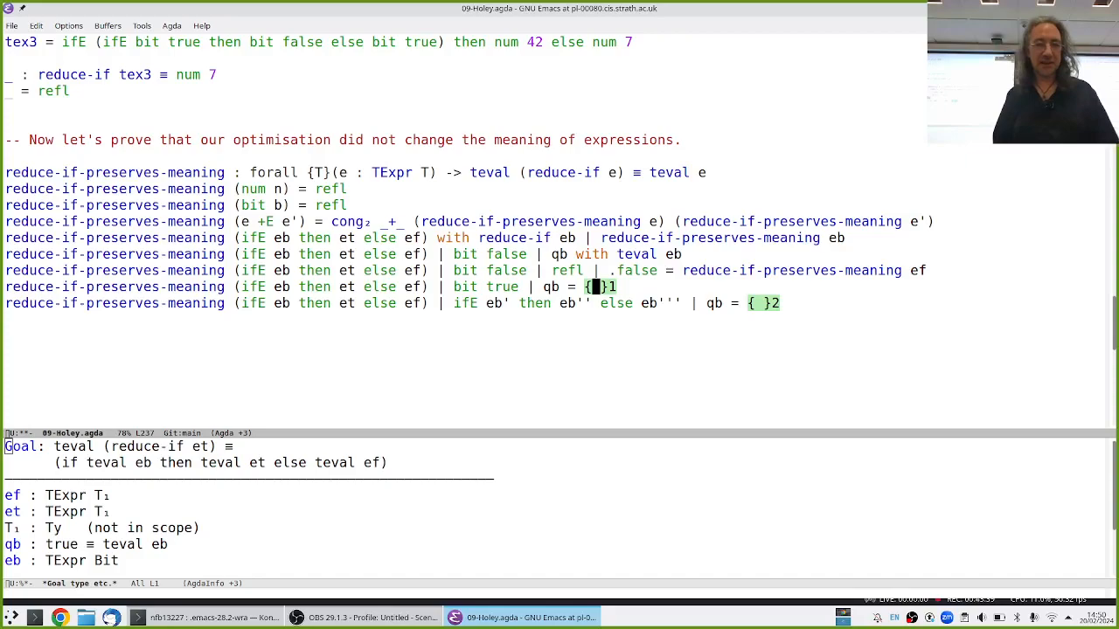
- Replace the bit true hole's contents with qb and inspect its type true = teval eb
{"action": "type", "text": "reduce-if-preserve"}
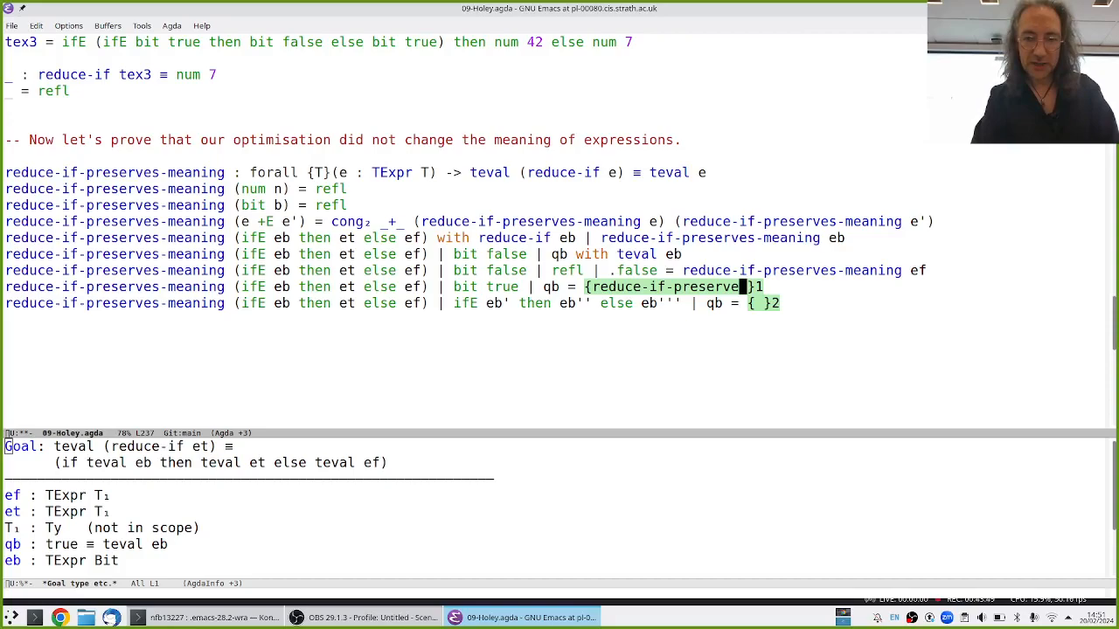
{"action": "type", "text": "q"}
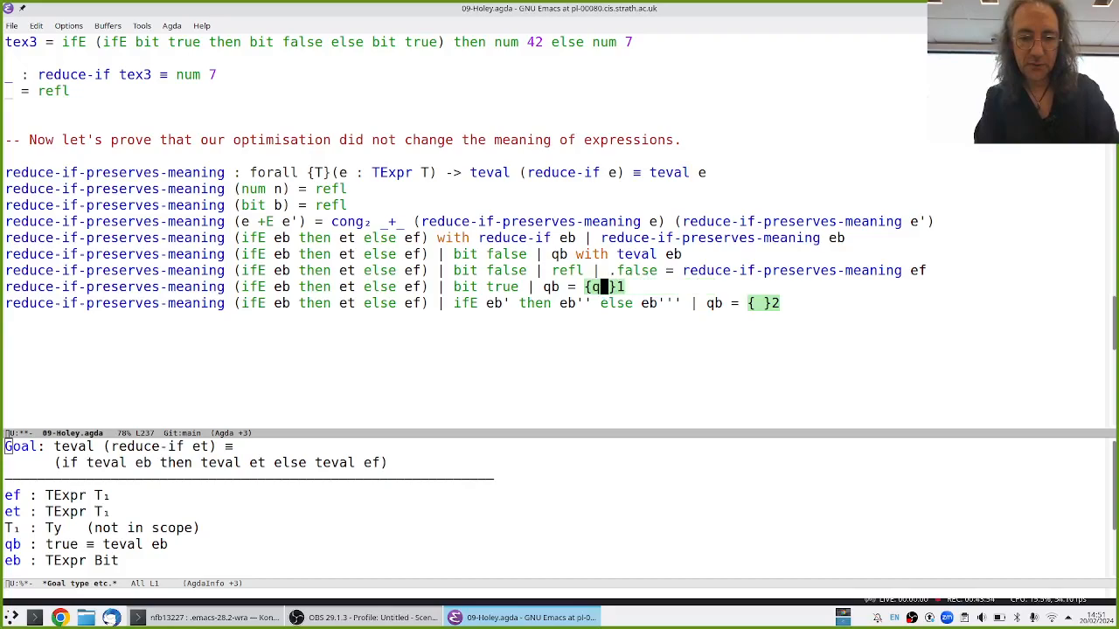
{"action": "type", "text": "qb"}
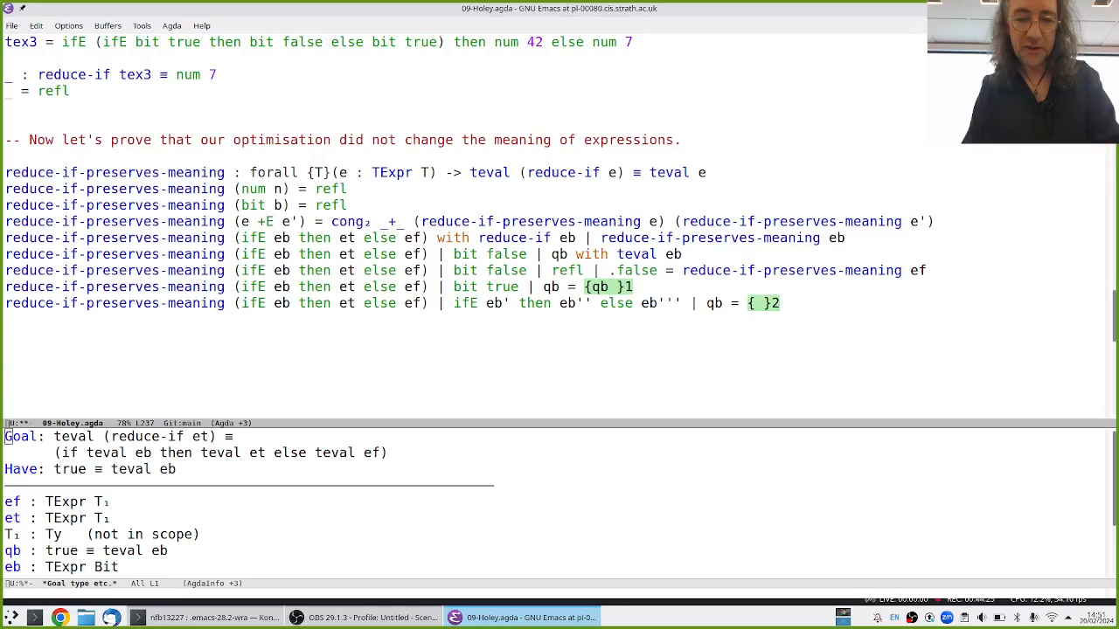
- Add 'rewrite sym qb' to the bit true clause, yielding goal teval (reduce-if et) = teval et
{"action": "type", "text": "sym qb"}
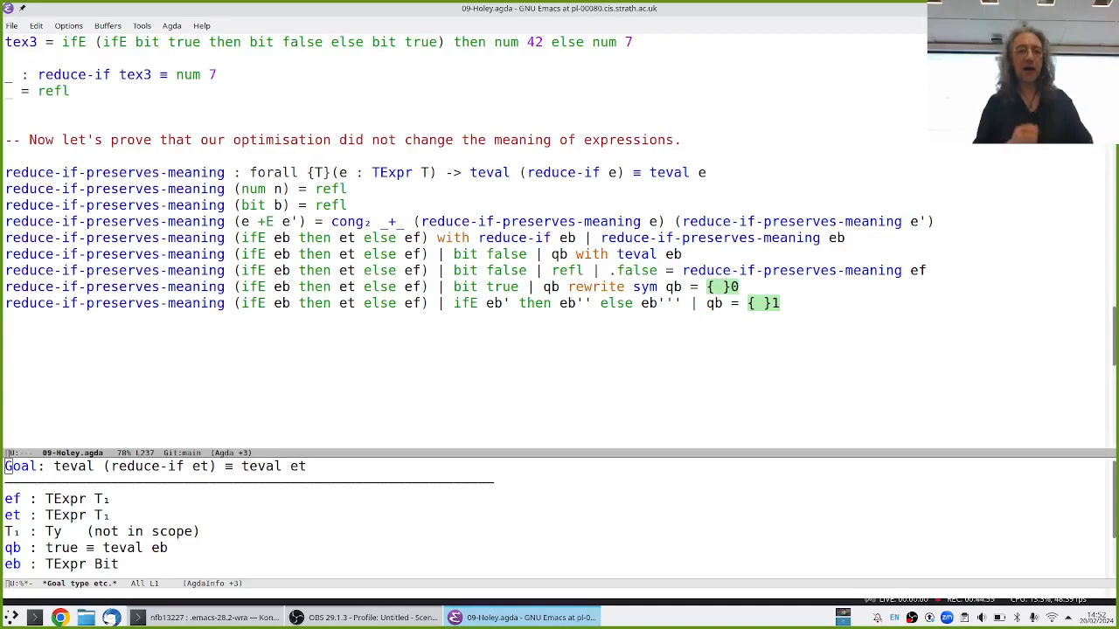
- Enter 'reduce-if-preserves-meaning et' as the term for the bit true hole
{"action": "type", "text": "red"}
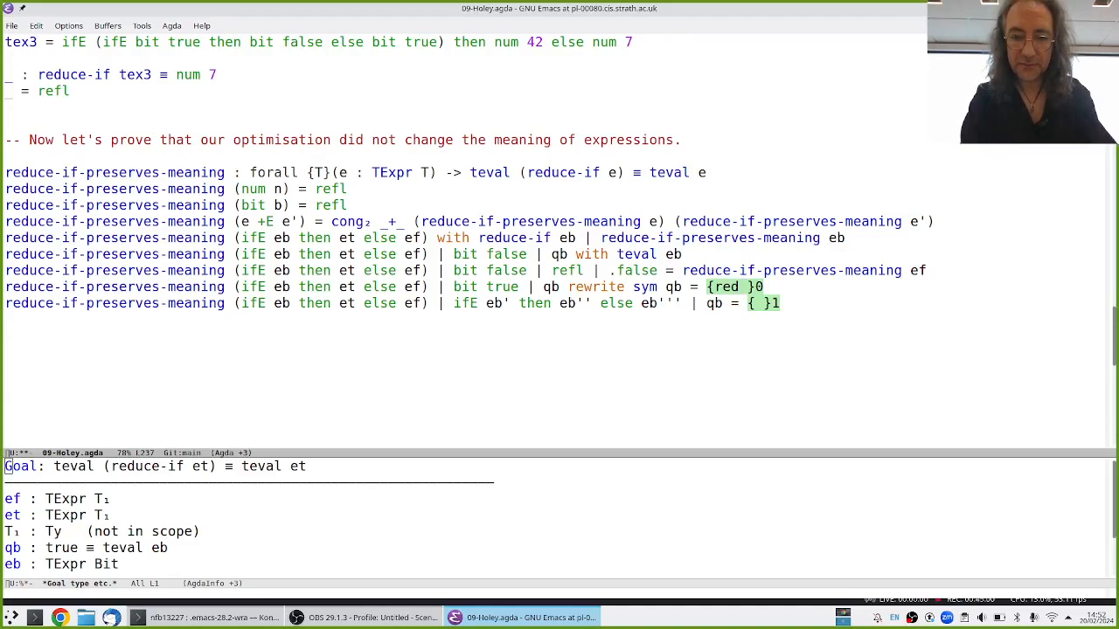
{"action": "type", "text": "reduce-if-preserves-meaning"}
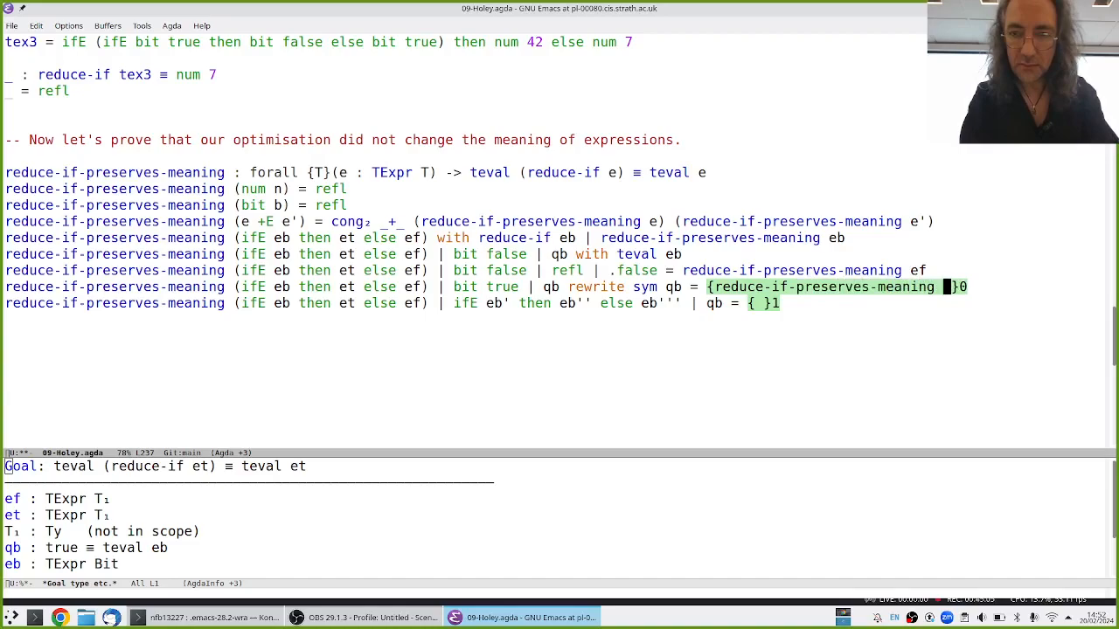
{"action": "type", "text": "et"}
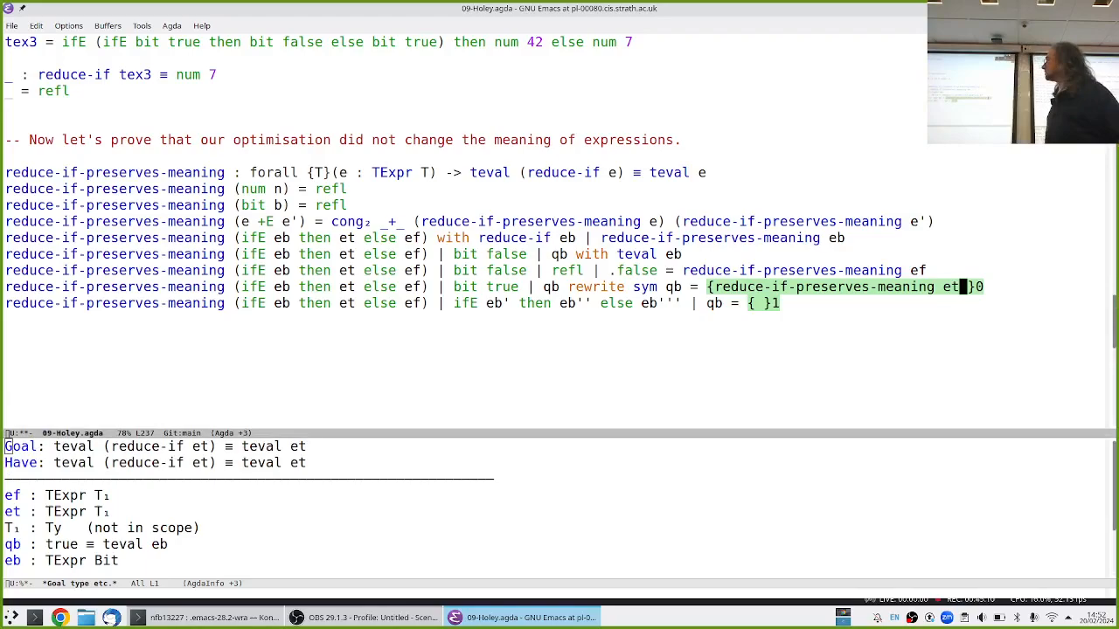